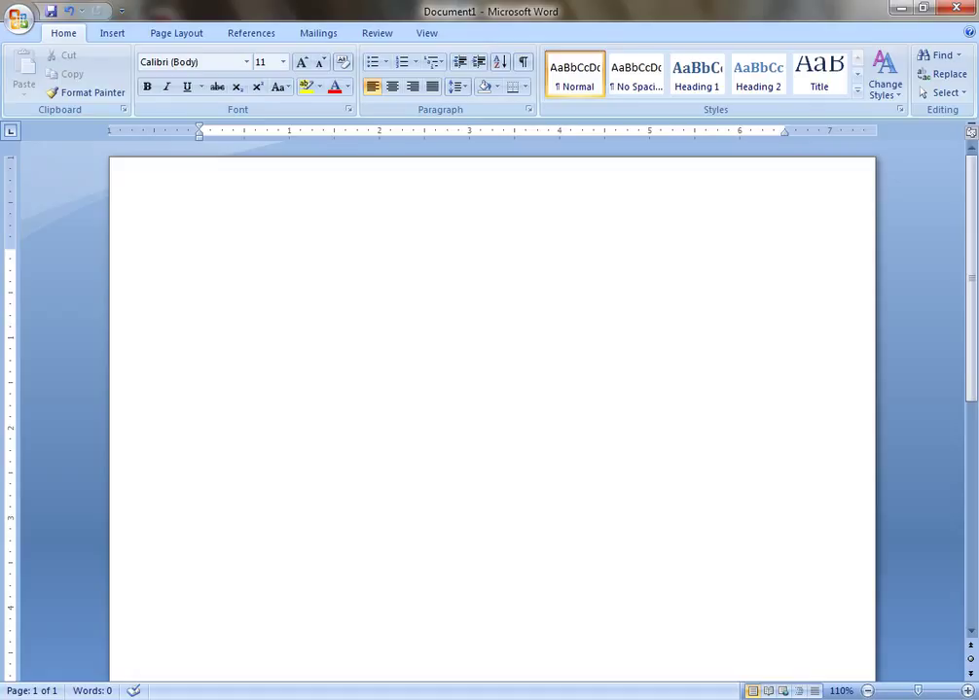
# - Type the 'hand position of Lecture No. 1' note, then bat fox any met man one cat zero cold
pyautogui.click(200, 254)
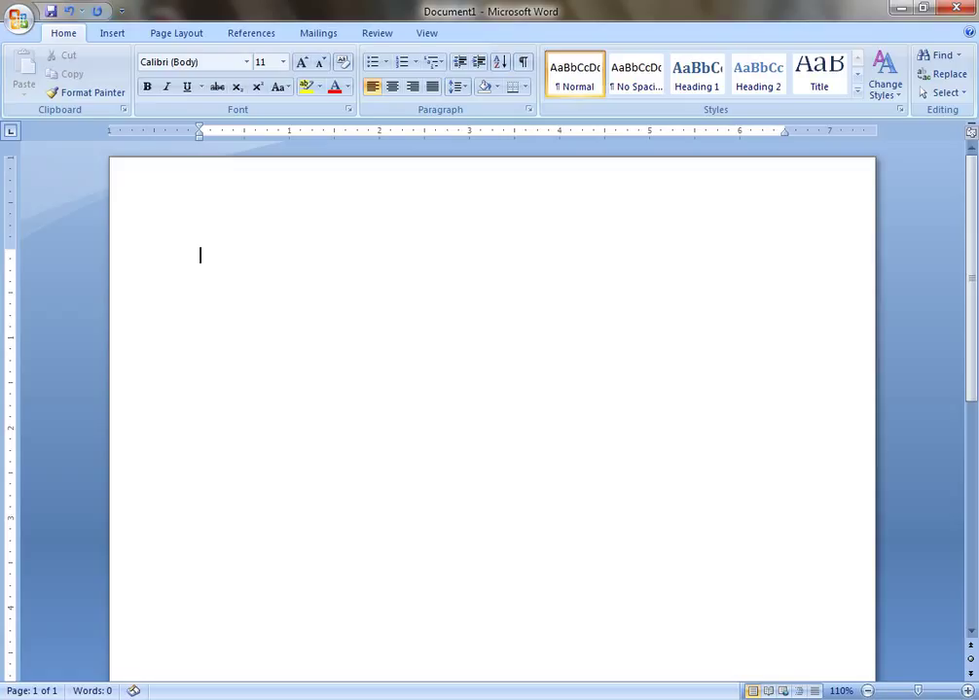
pyautogui.write('To type these words use the hand position of Lecture No. 1')
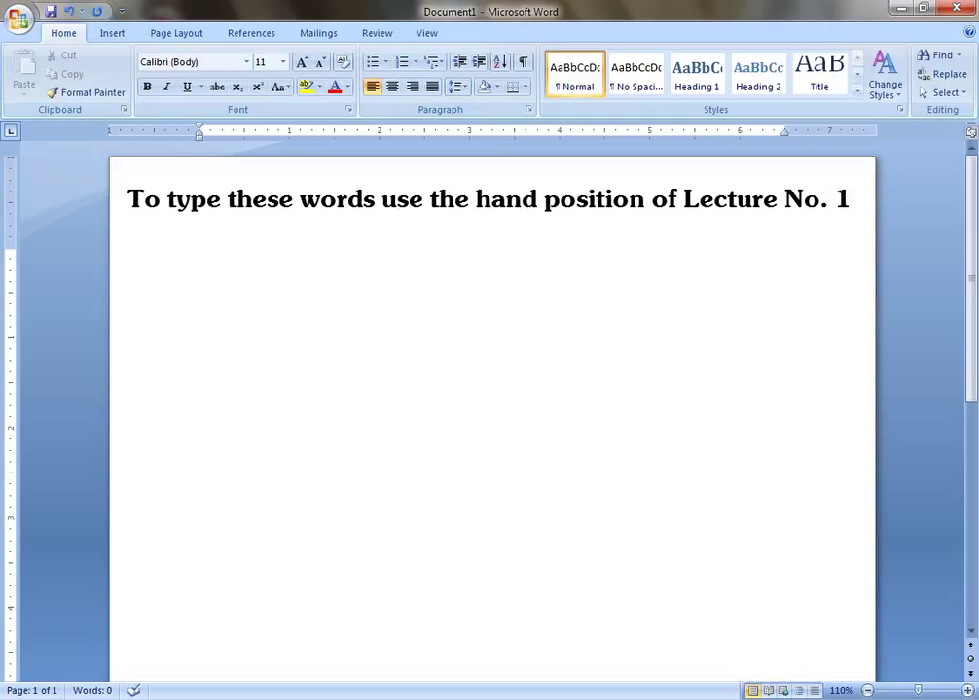
pyautogui.write('bat')
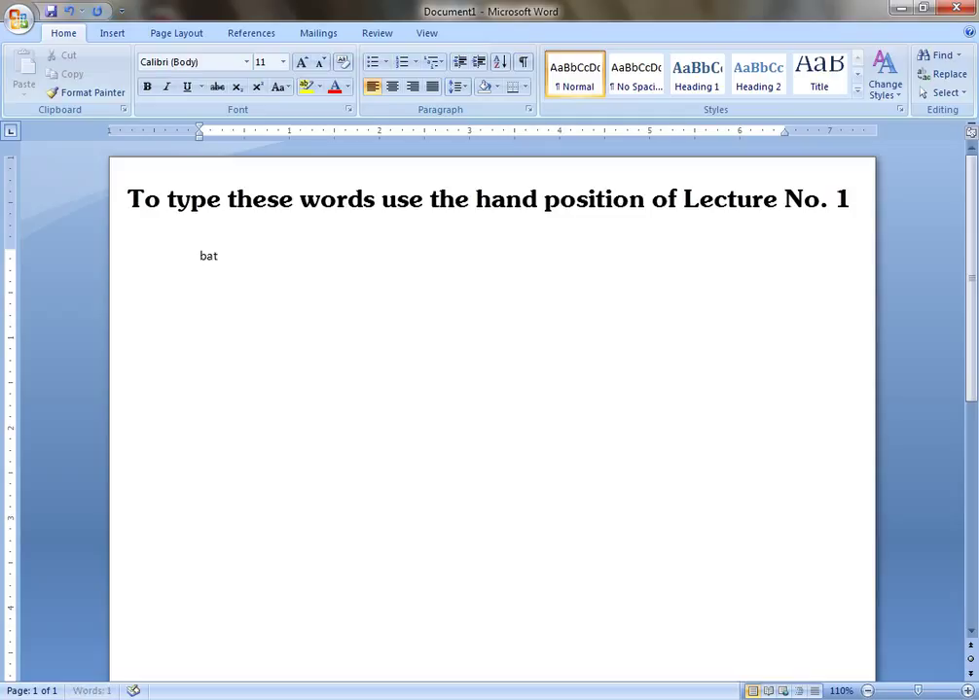
pyautogui.write('fox')
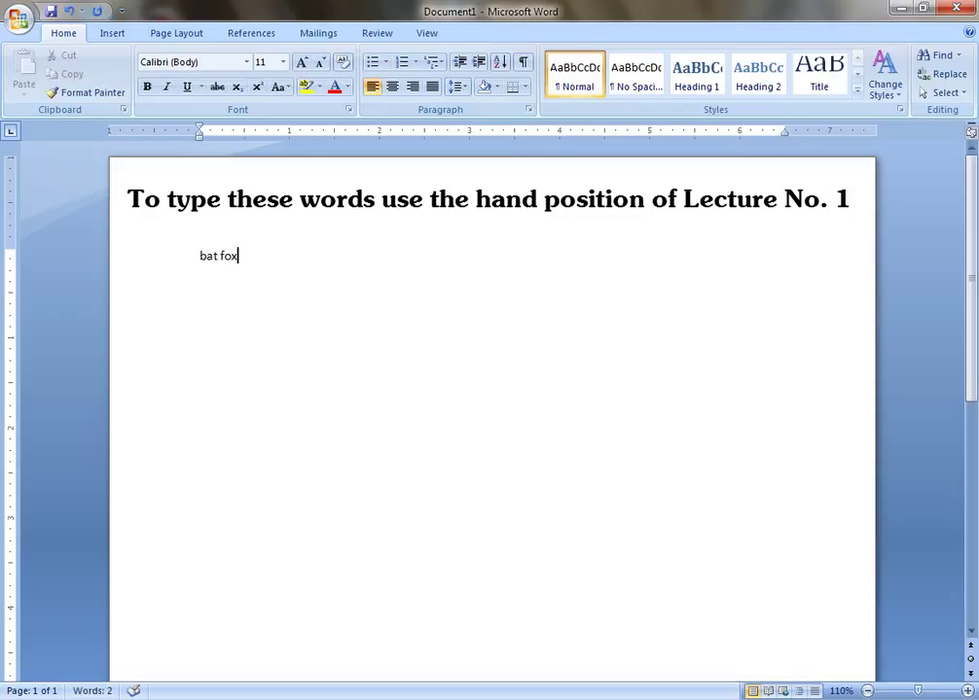
pyautogui.write('any')
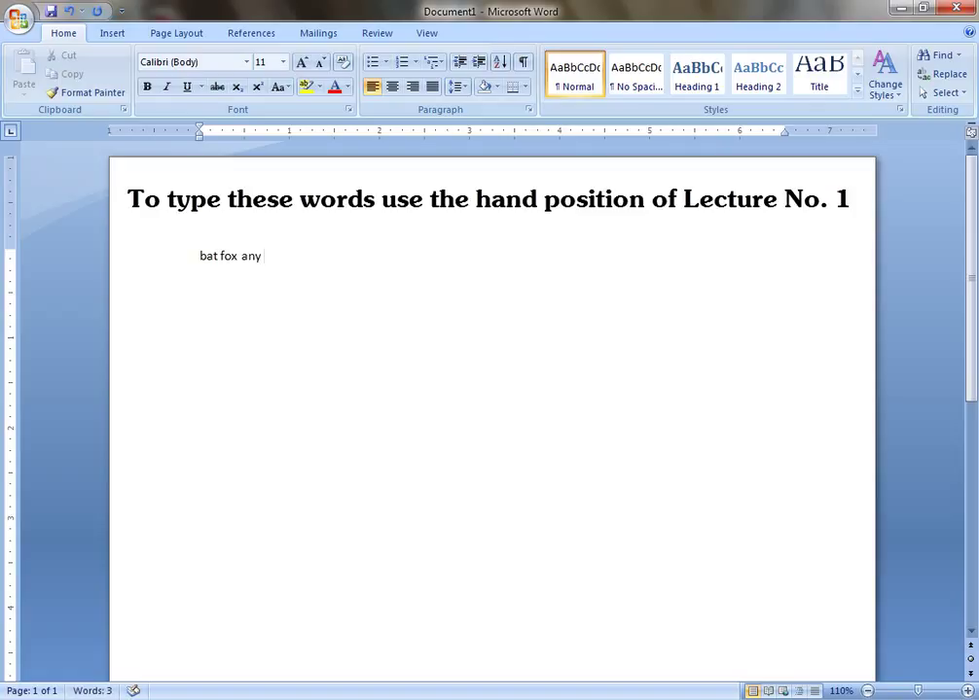
pyautogui.write('met')
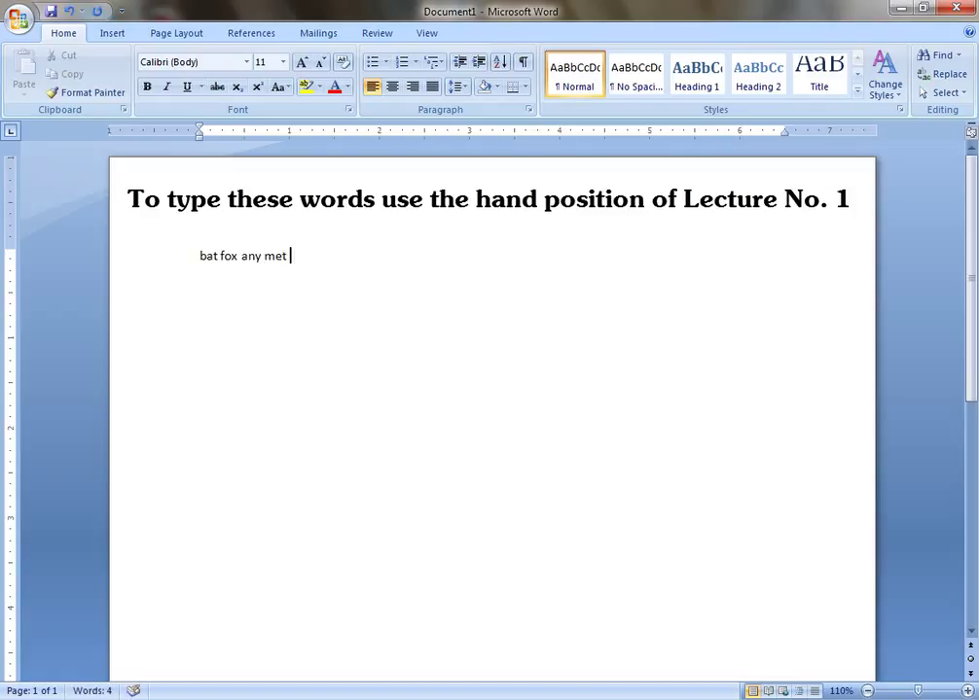
pyautogui.write('man')
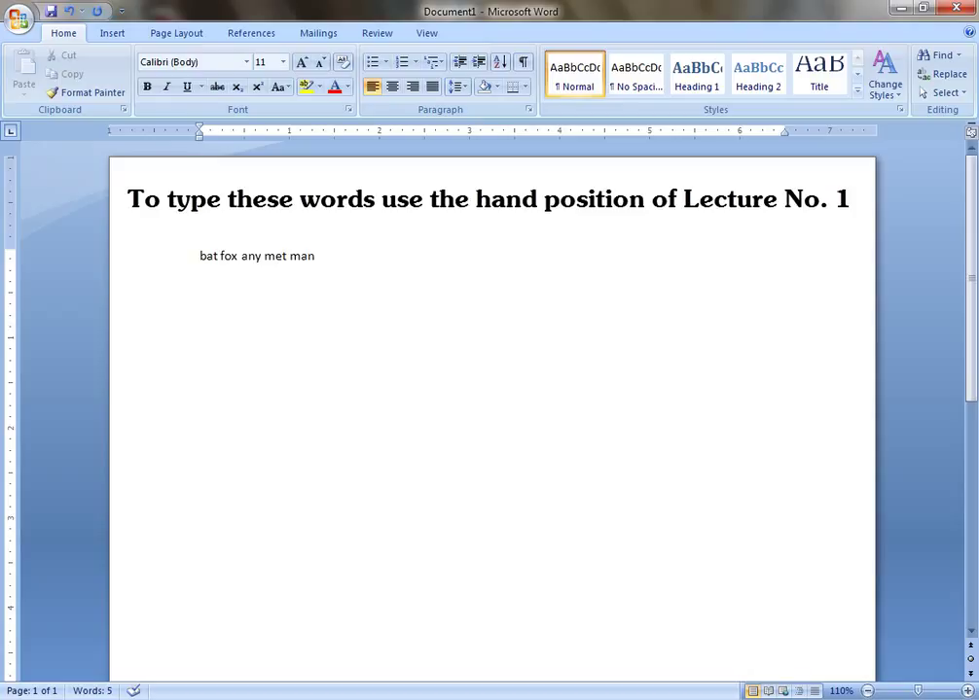
pyautogui.write('one')
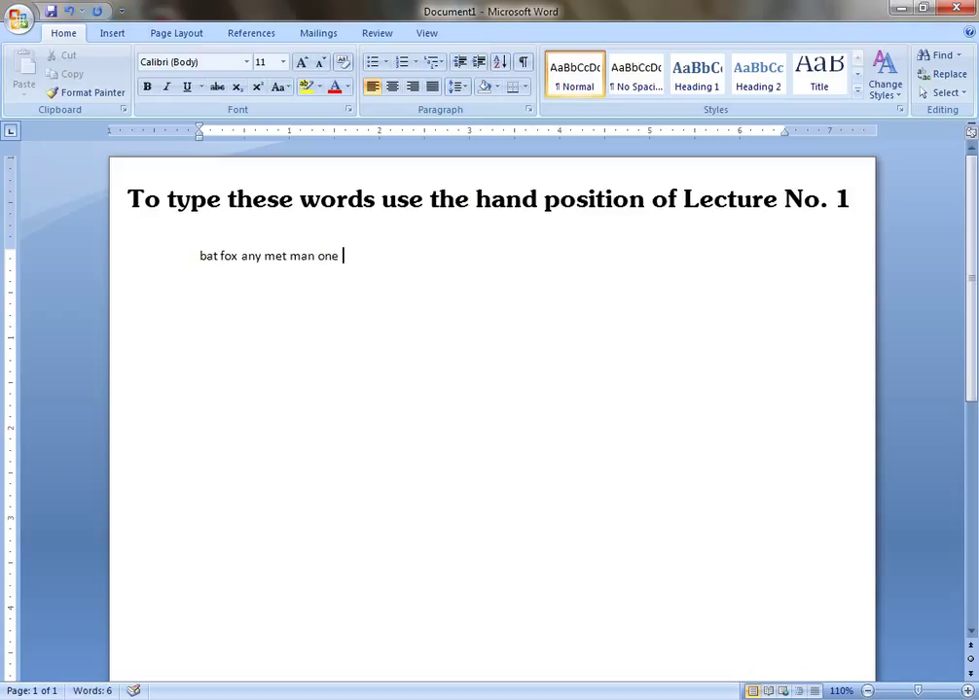
pyautogui.write('cat')
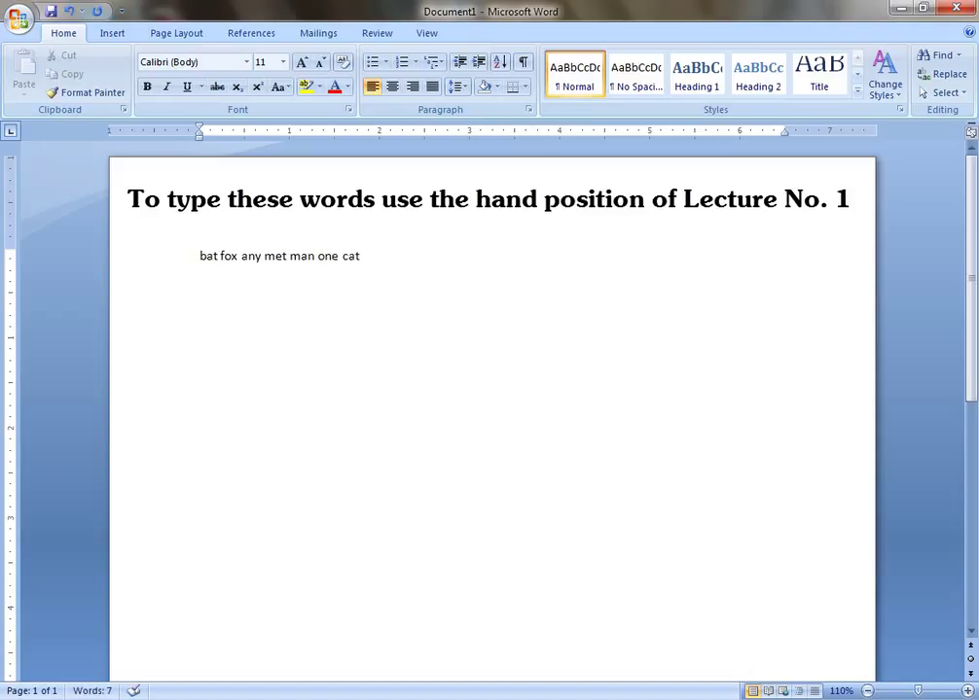
pyautogui.write('zero')
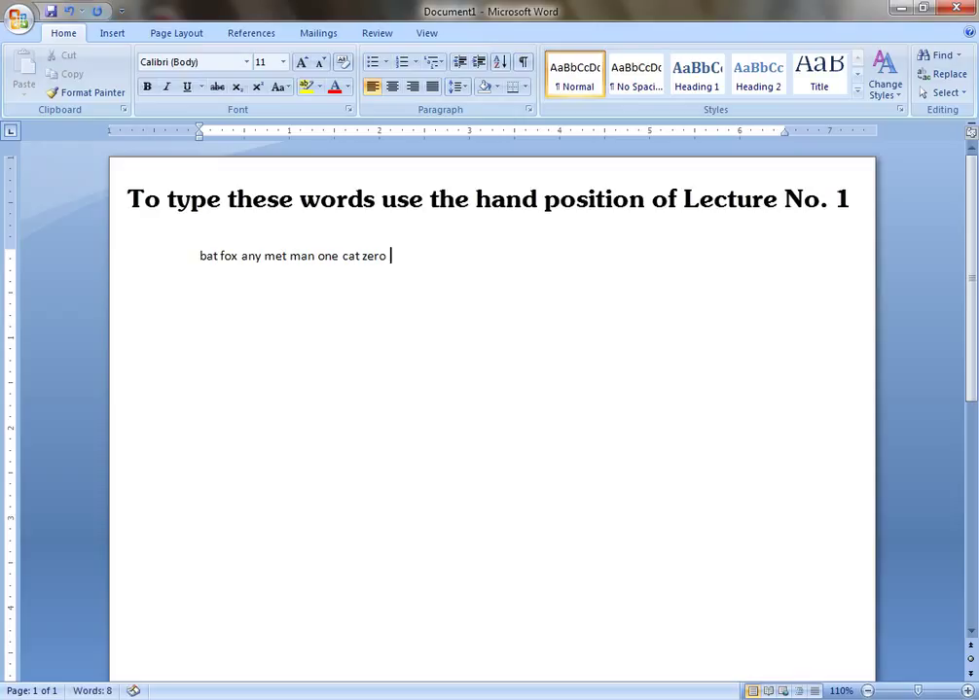
pyautogui.write('cold zeal')
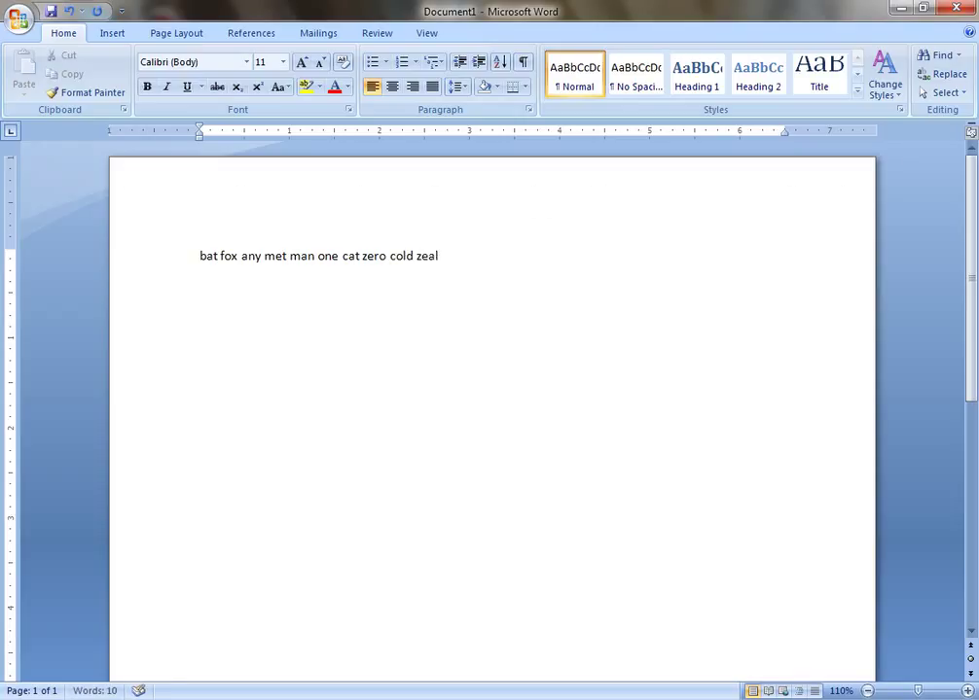
# - Type then very bulb gold this that care which these north young, starting 'using sha'
pyautogui.write('then')
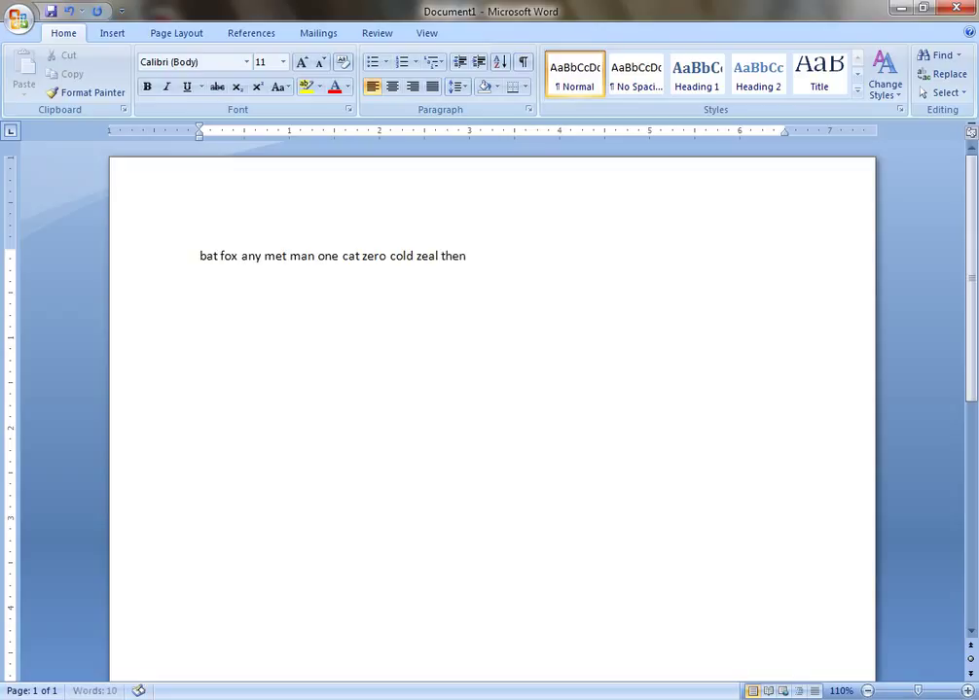
pyautogui.write('very')
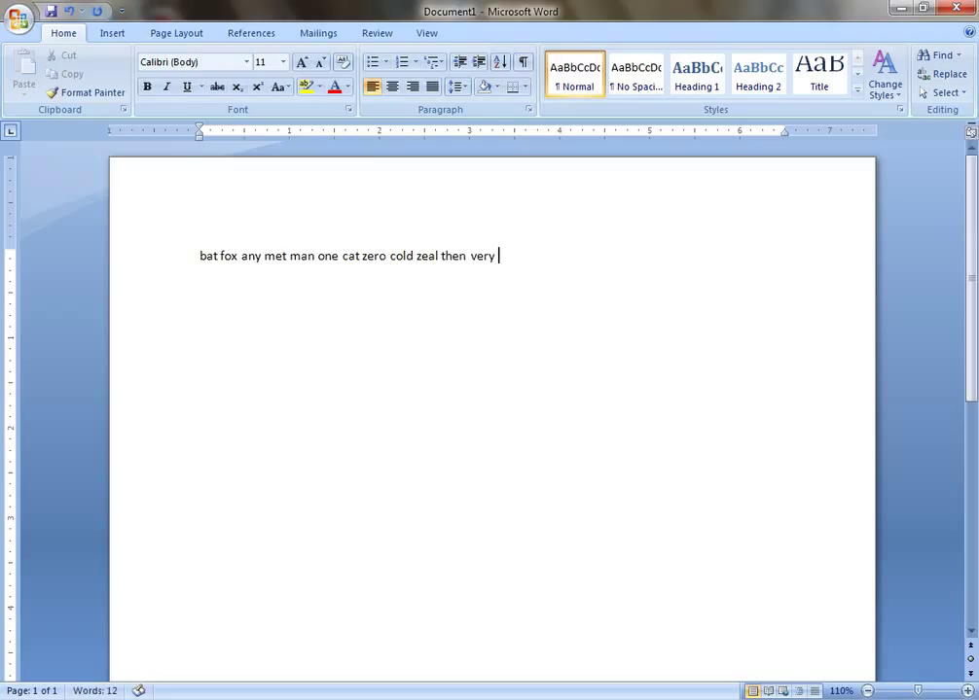
pyautogui.write('bulb')
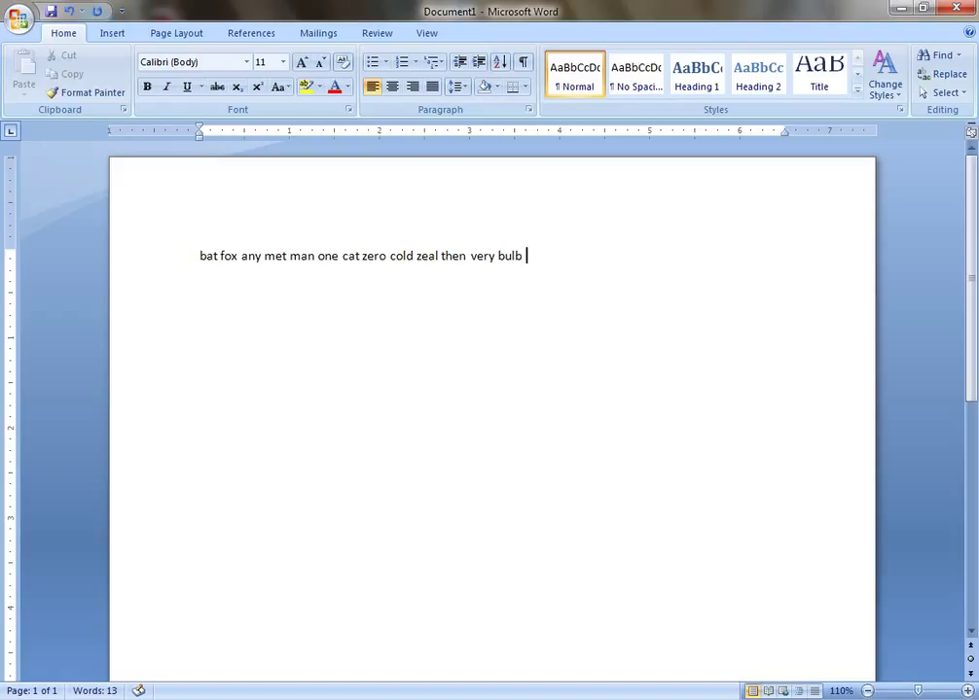
pyautogui.write('gold')
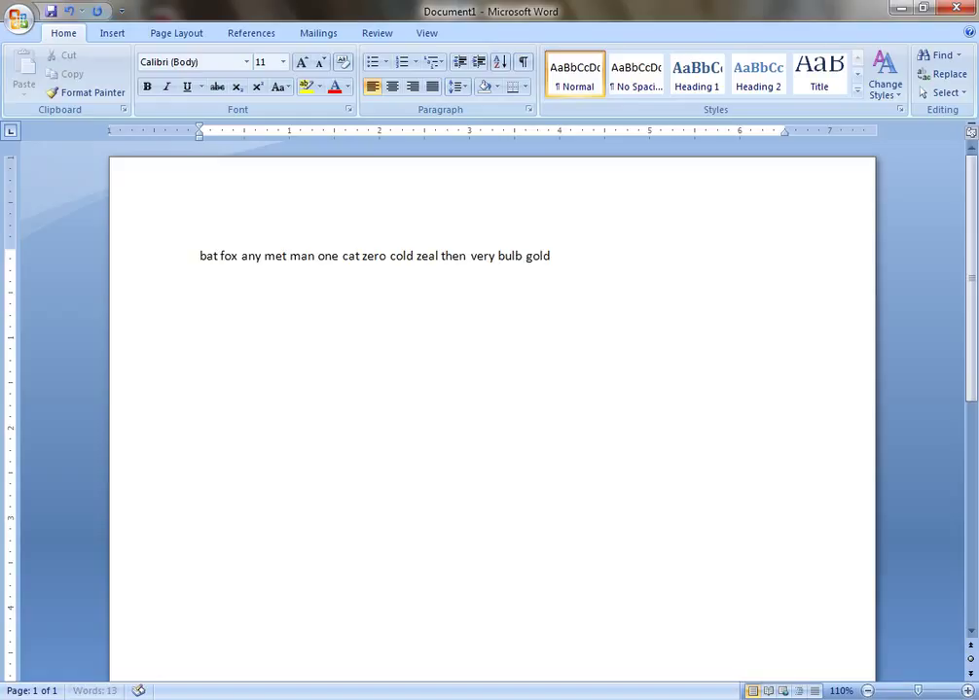
pyautogui.write('this')
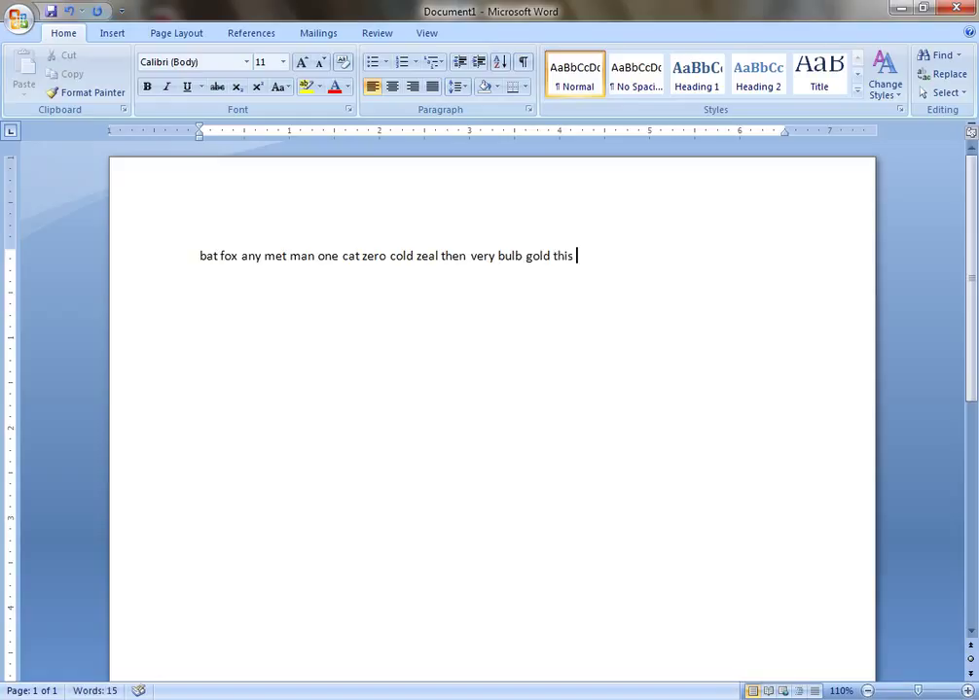
pyautogui.write('that')
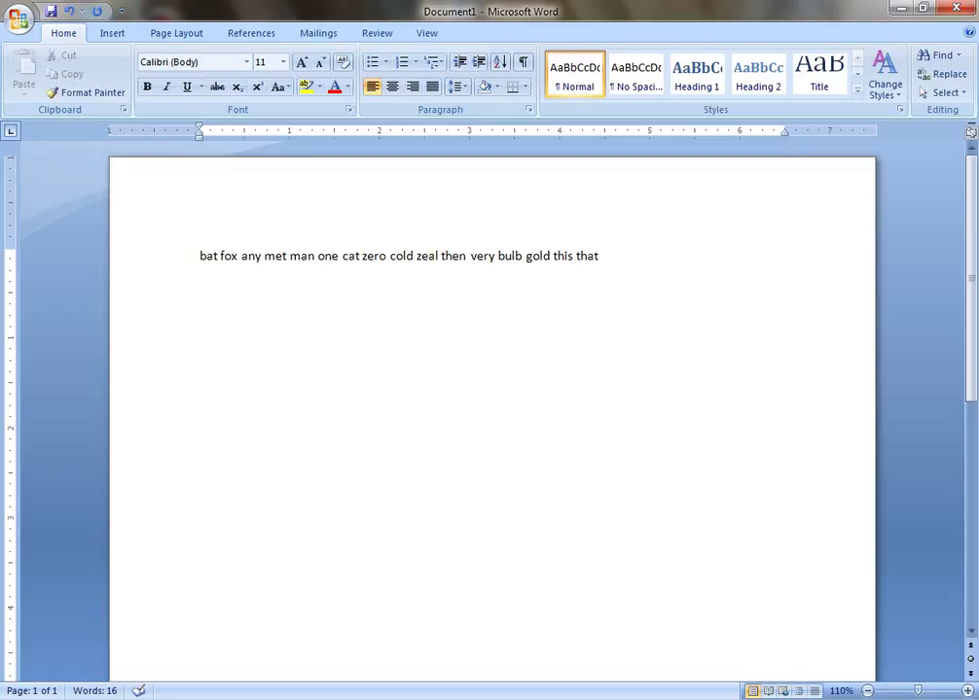
pyautogui.write('care')
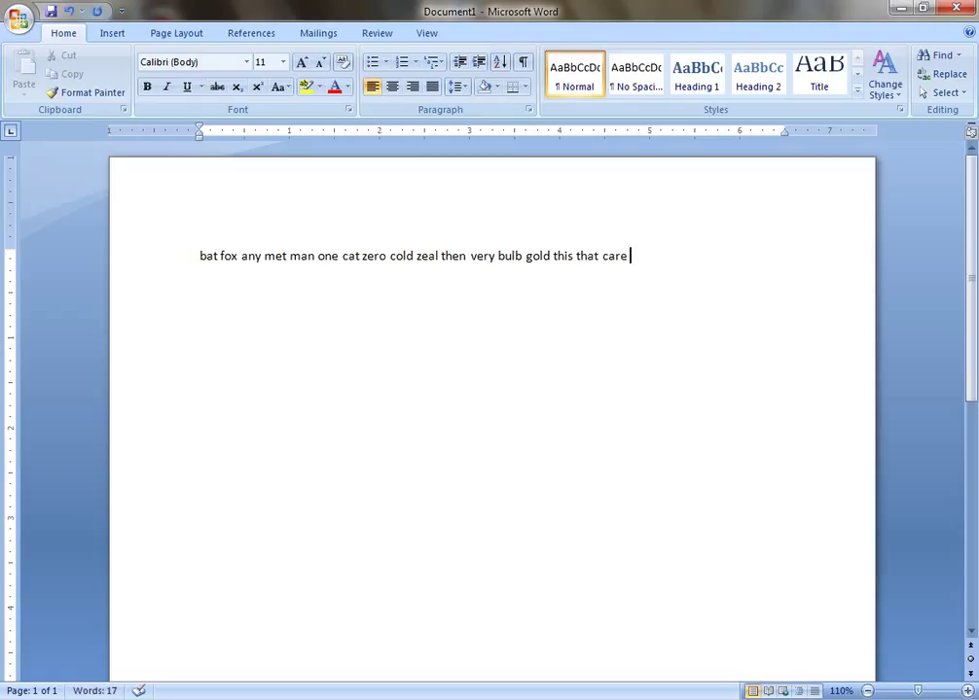
pyautogui.write('which')
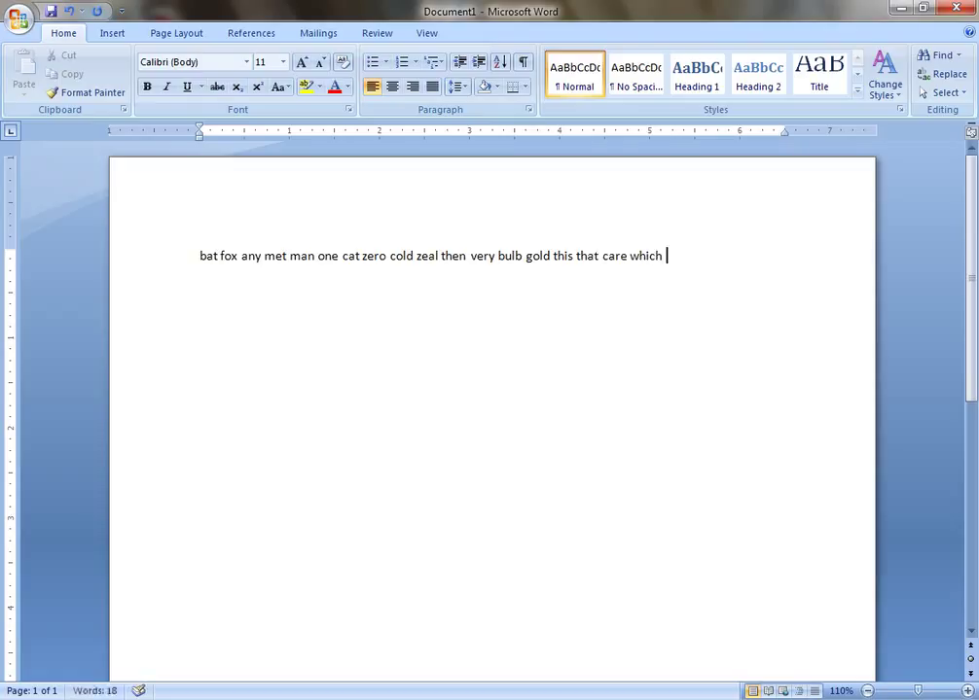
pyautogui.write('these')
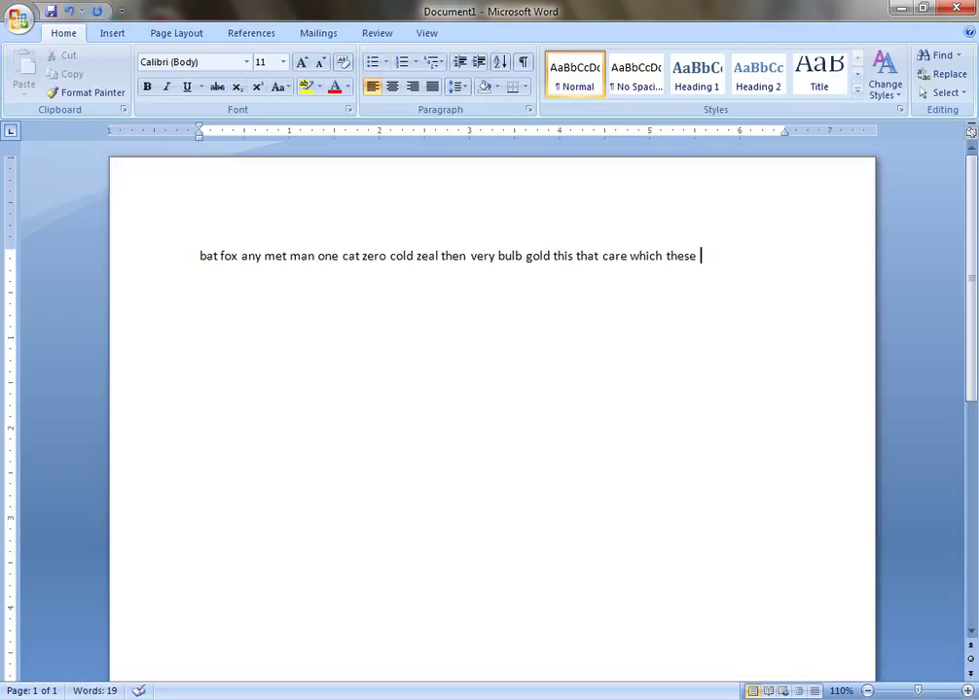
pyautogui.write('north')
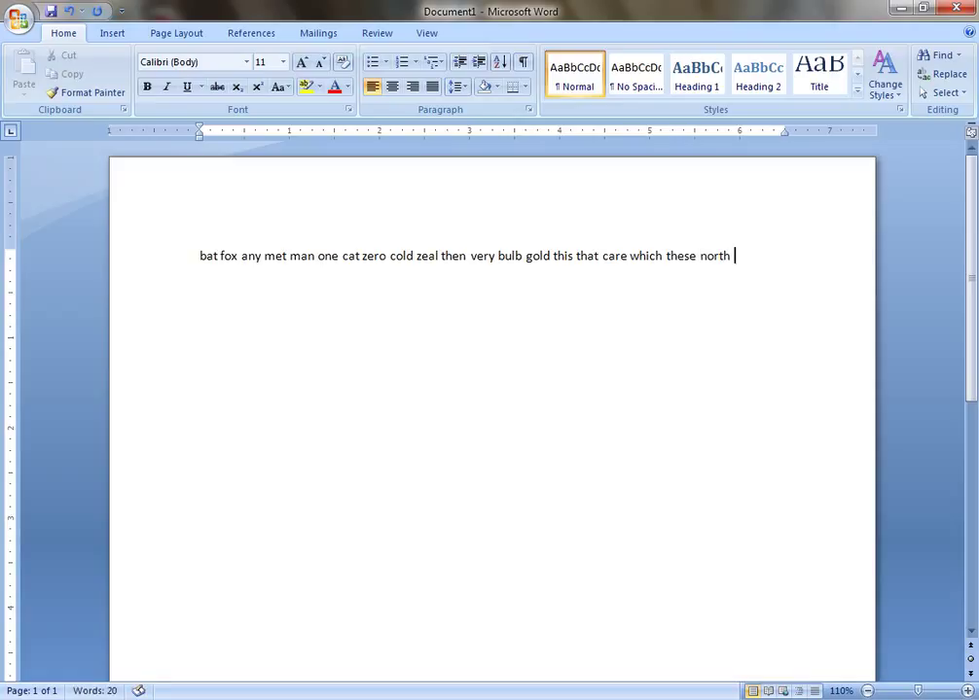
pyautogui.write('young')
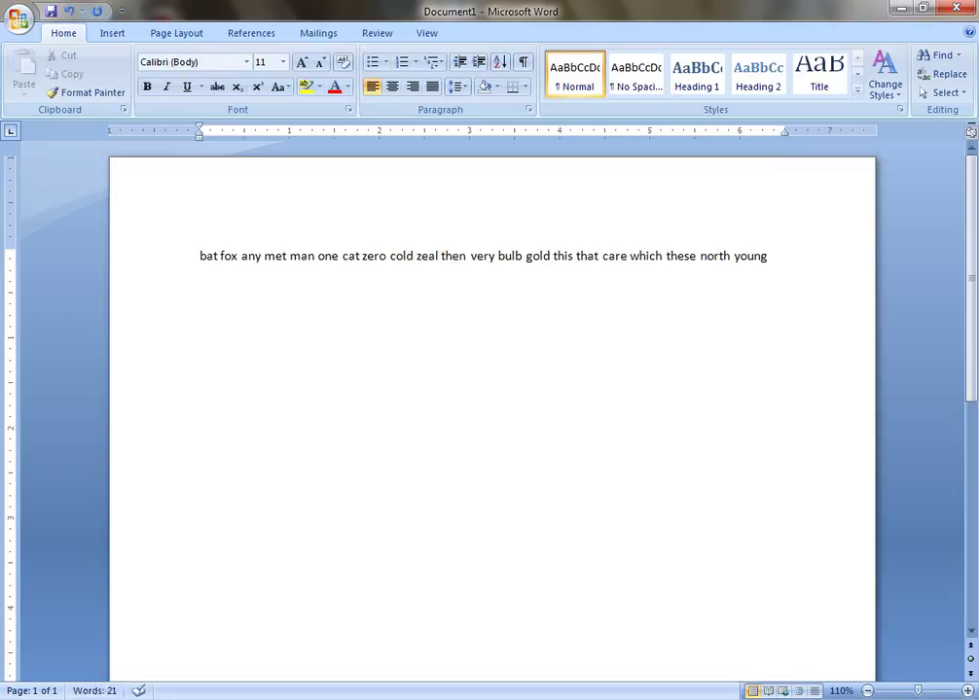
pyautogui.write('using shall local lacks c')
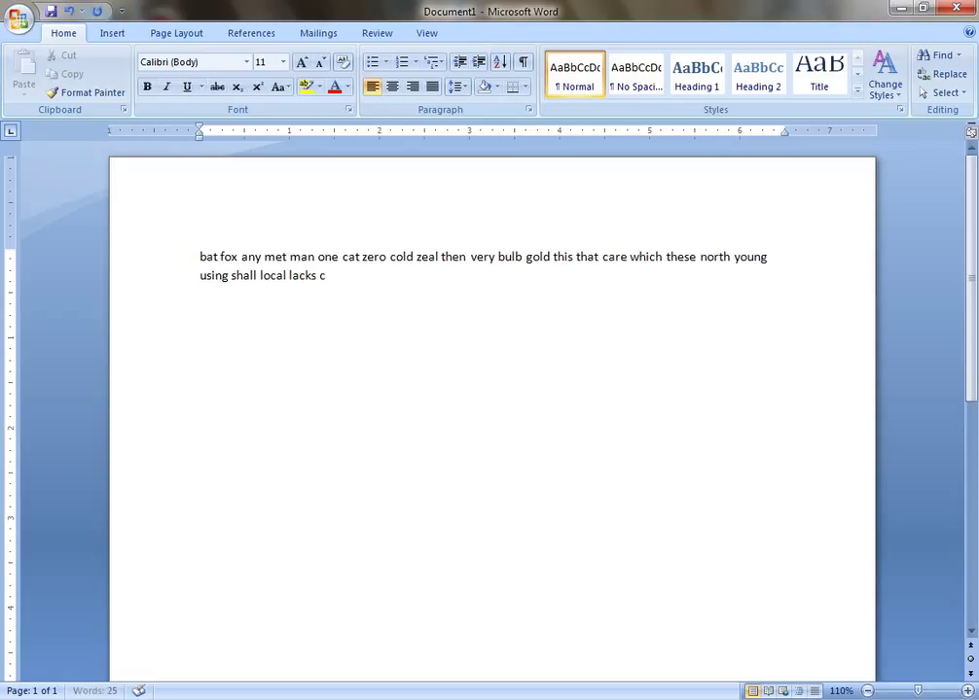
# - Add shall debit could cheer credit, then future within candle member number verbal
pyautogui.write('halk')
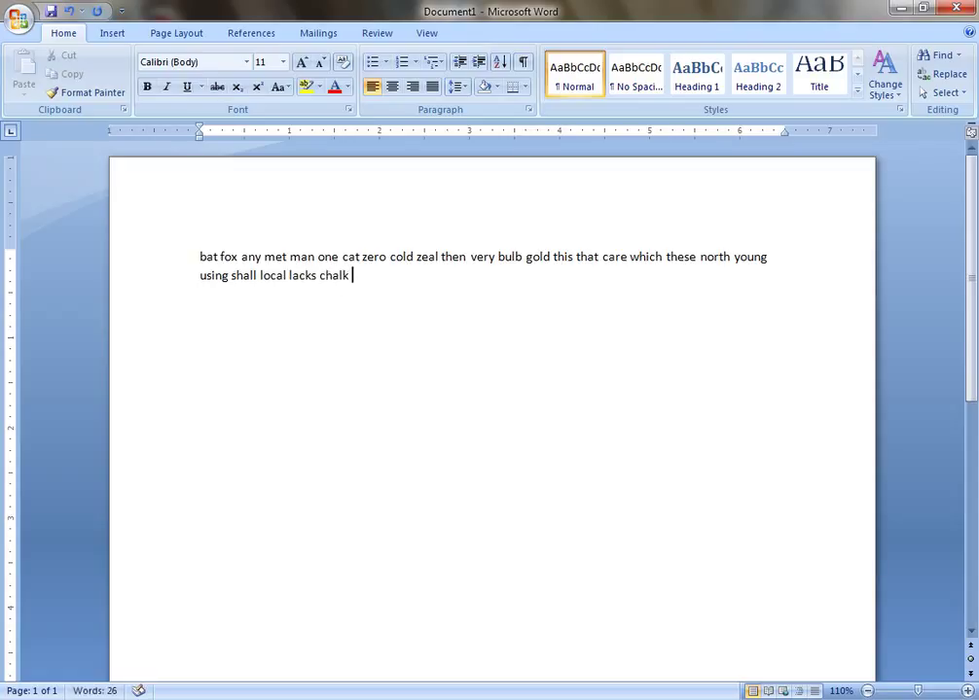
pyautogui.write('debit')
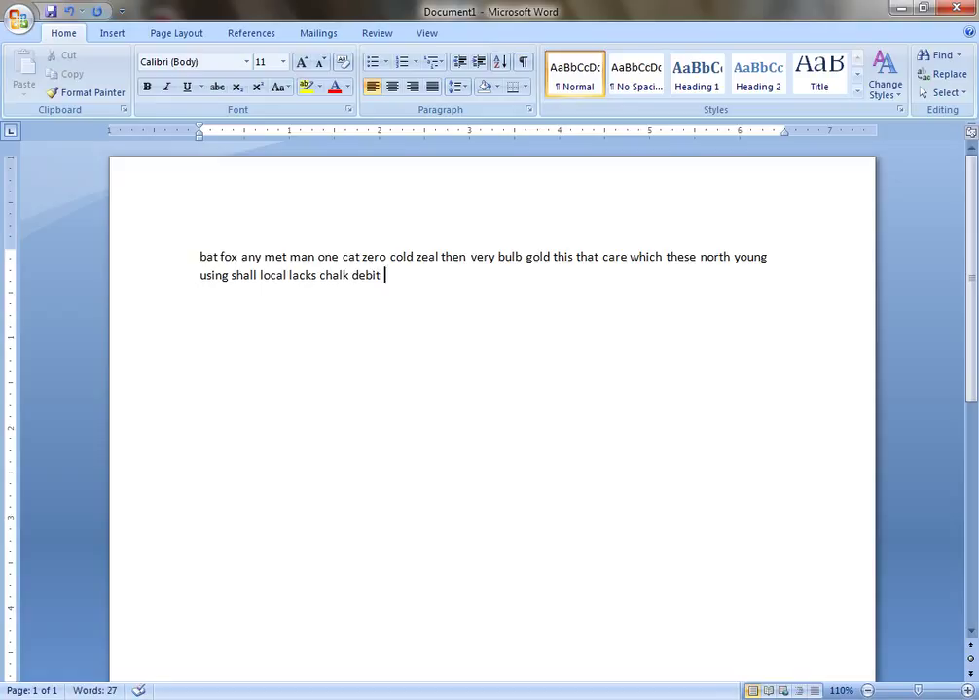
pyautogui.write('could')
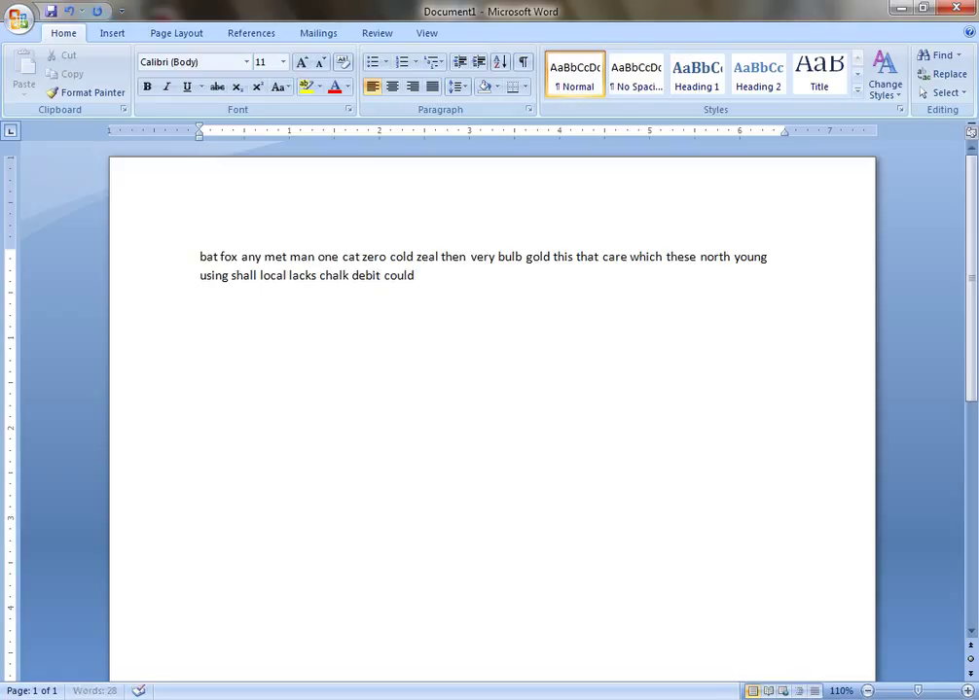
pyautogui.write('cheer behalf c')
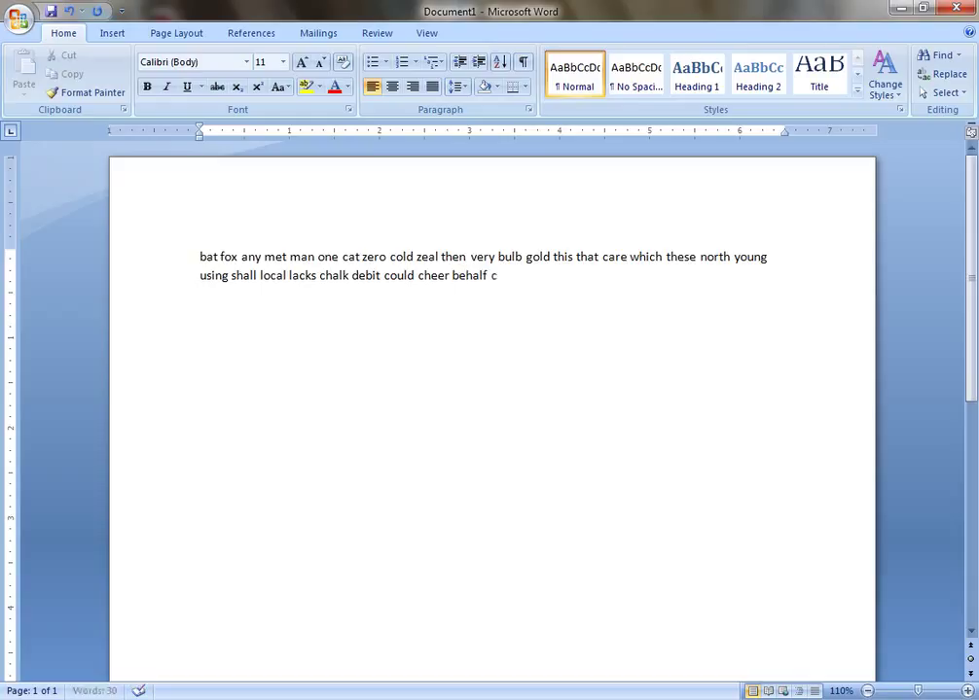
pyautogui.write('redit')
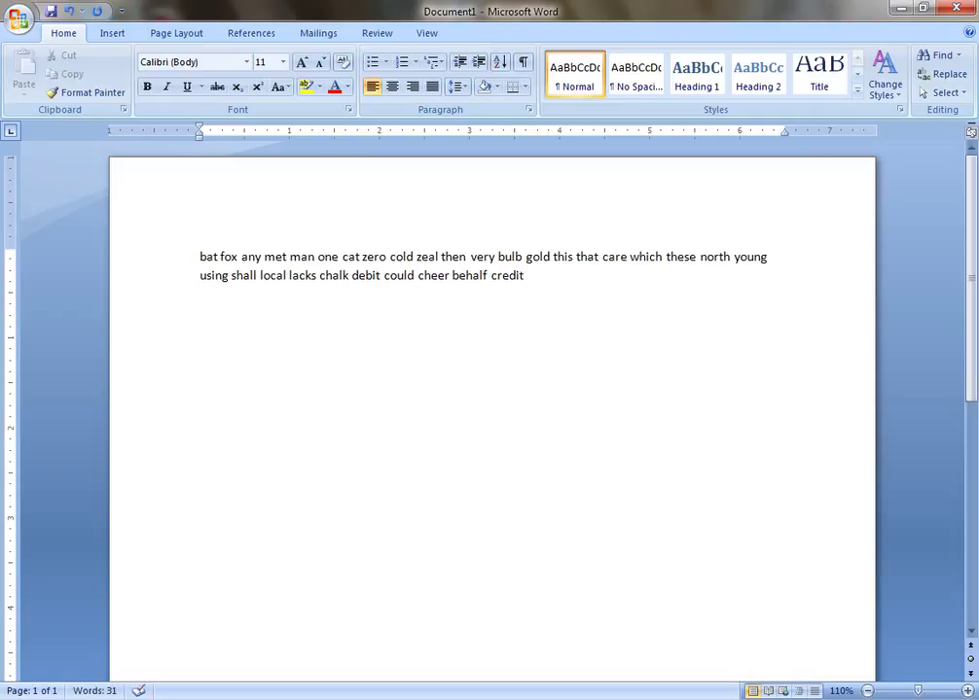
pyautogui.write('future')
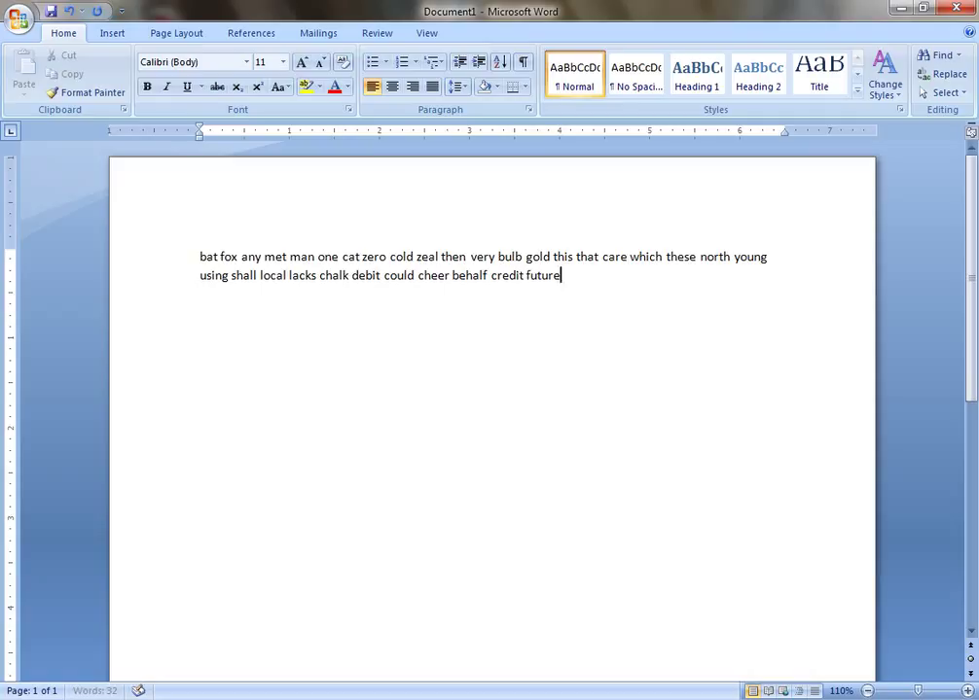
pyautogui.write('with')
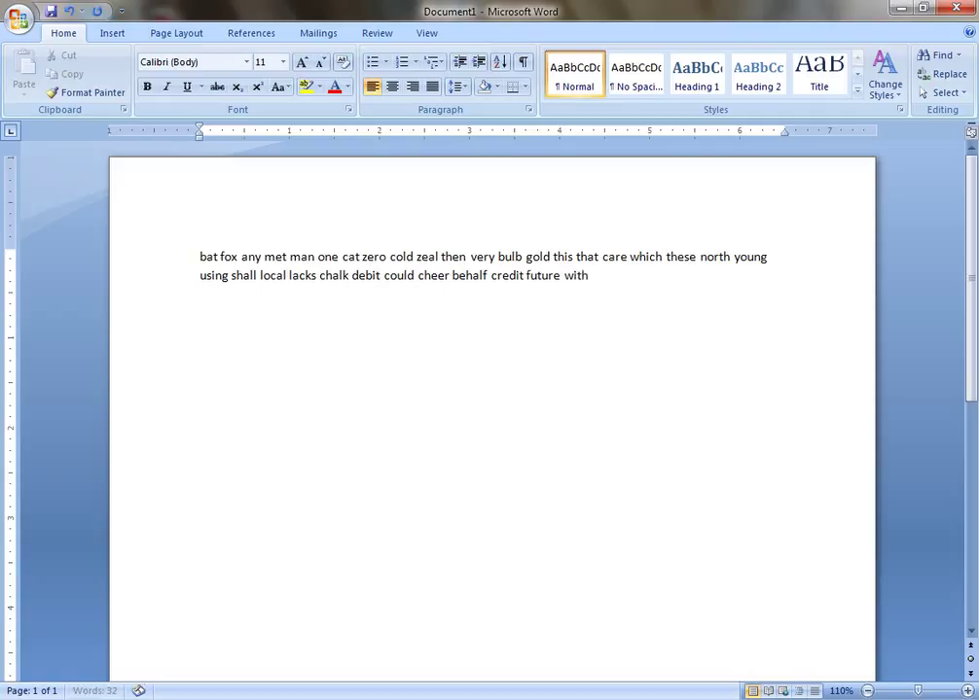
pyautogui.write('in')
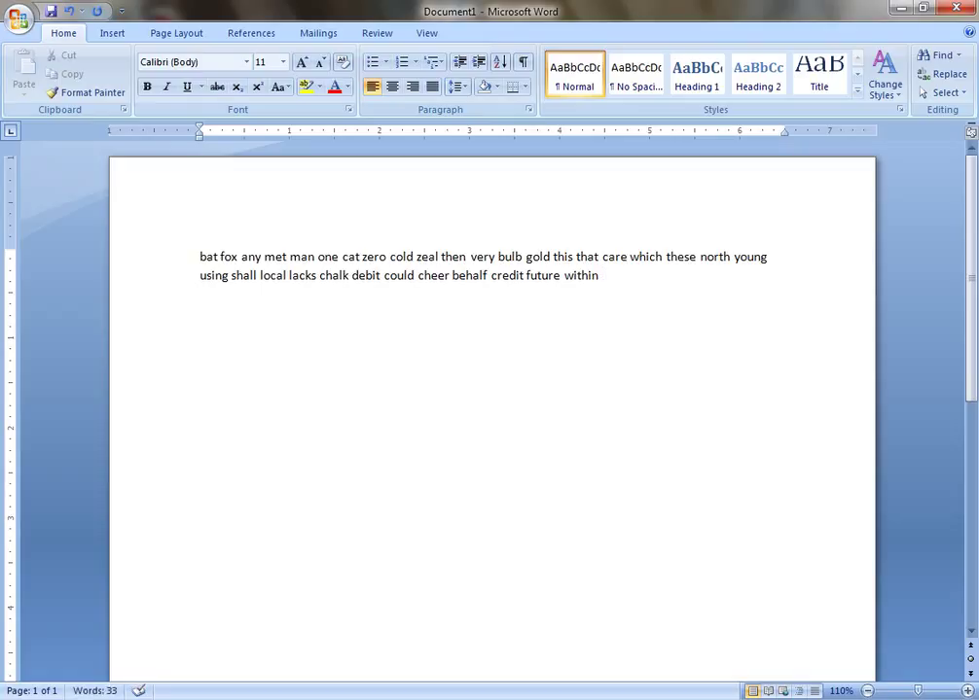
pyautogui.write('candle')
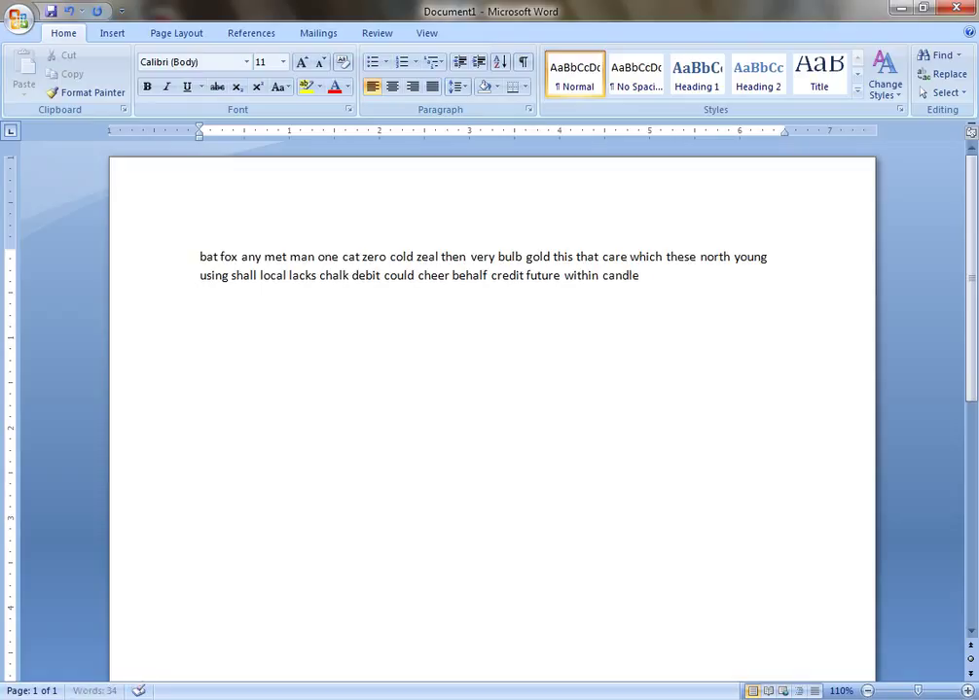
pyautogui.write('member')
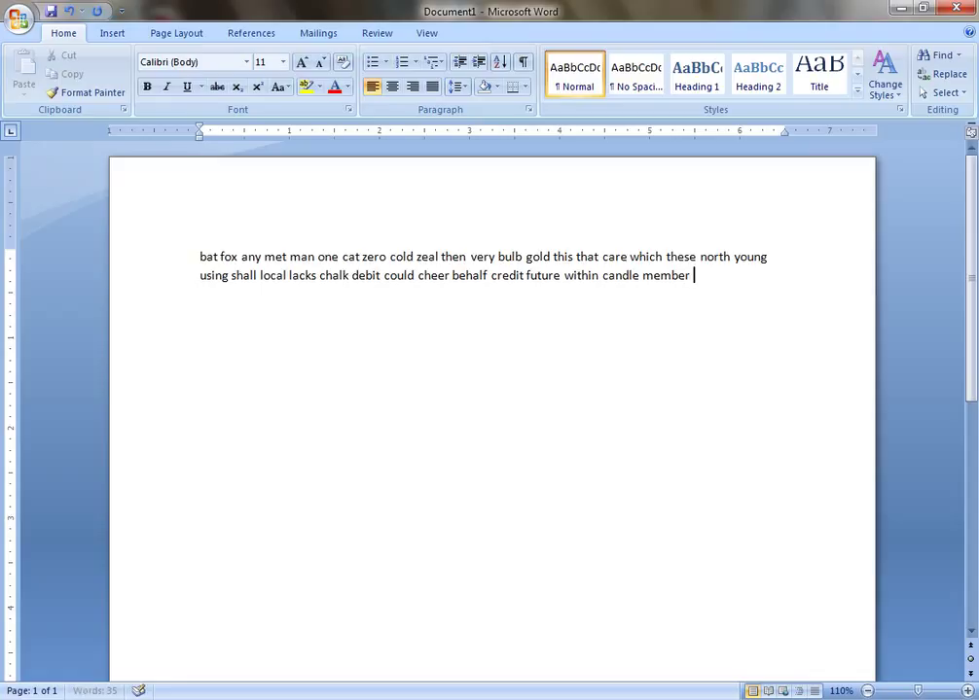
pyautogui.write('number')
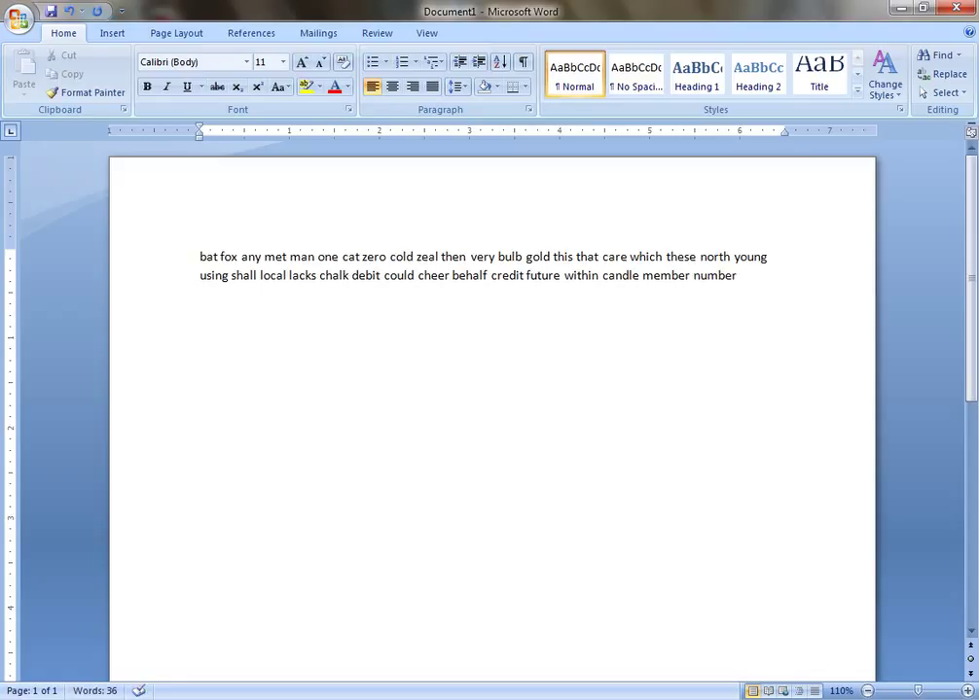
pyautogui.write('verbal')
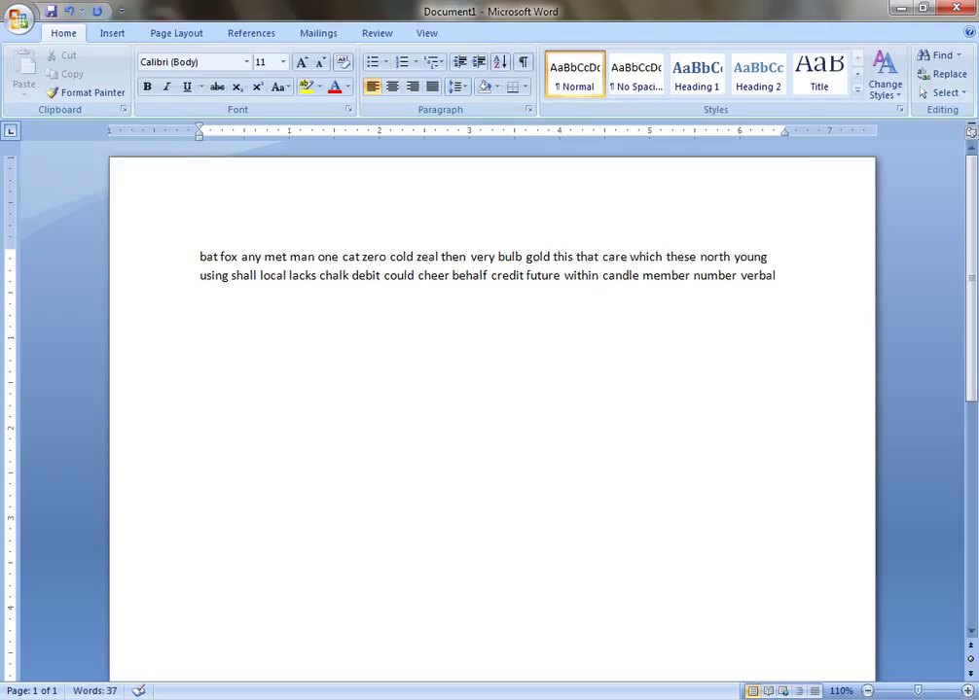
# - Type puzzle doctor normal balance account this zero which
pyautogui.write('puzzle')
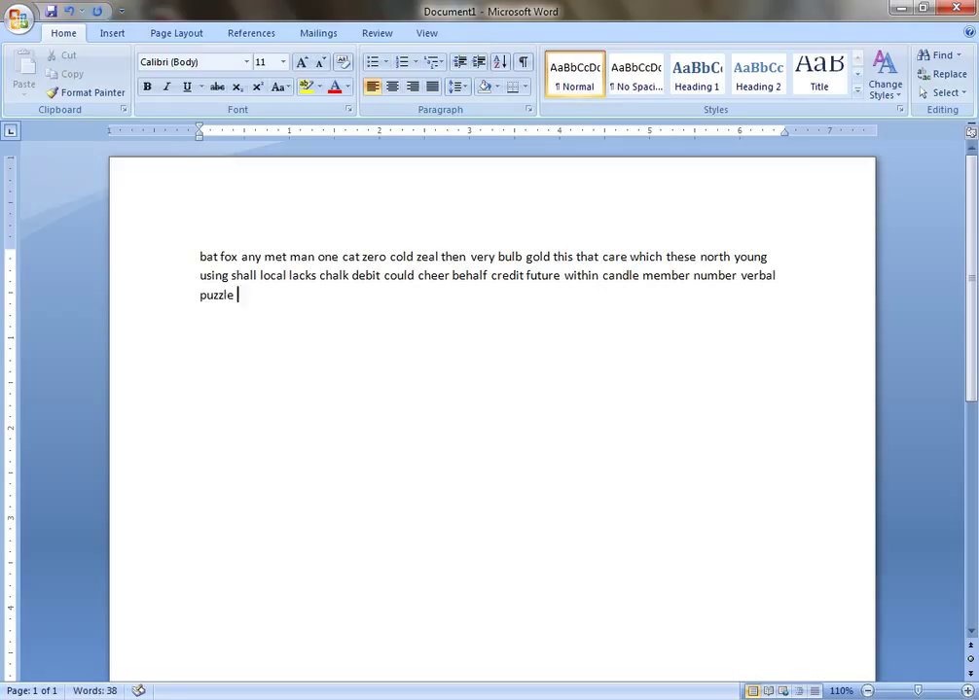
pyautogui.write('doct')
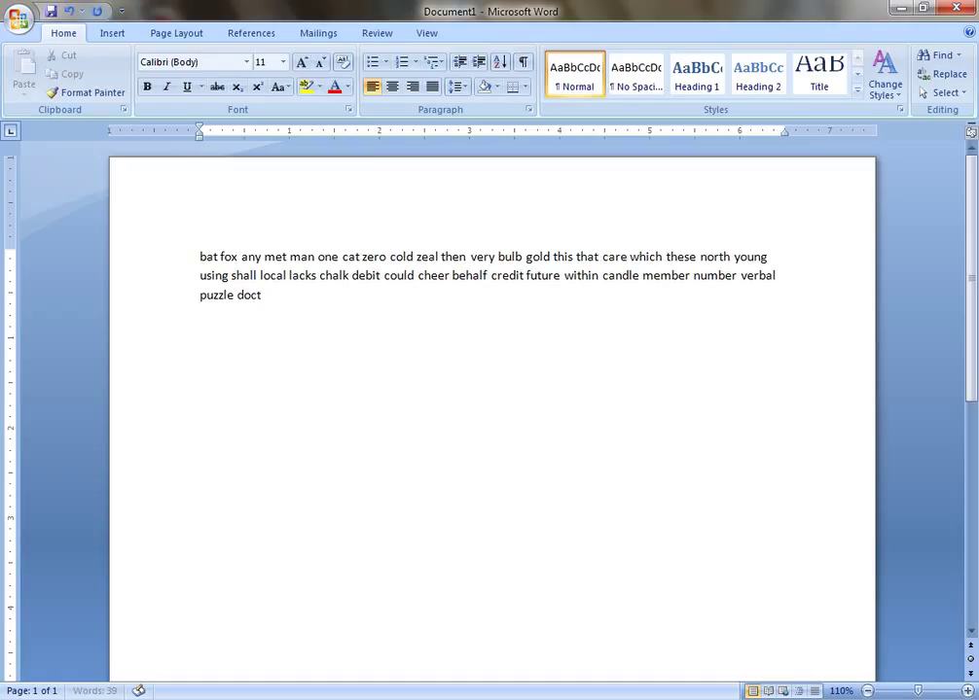
pyautogui.write('or n')
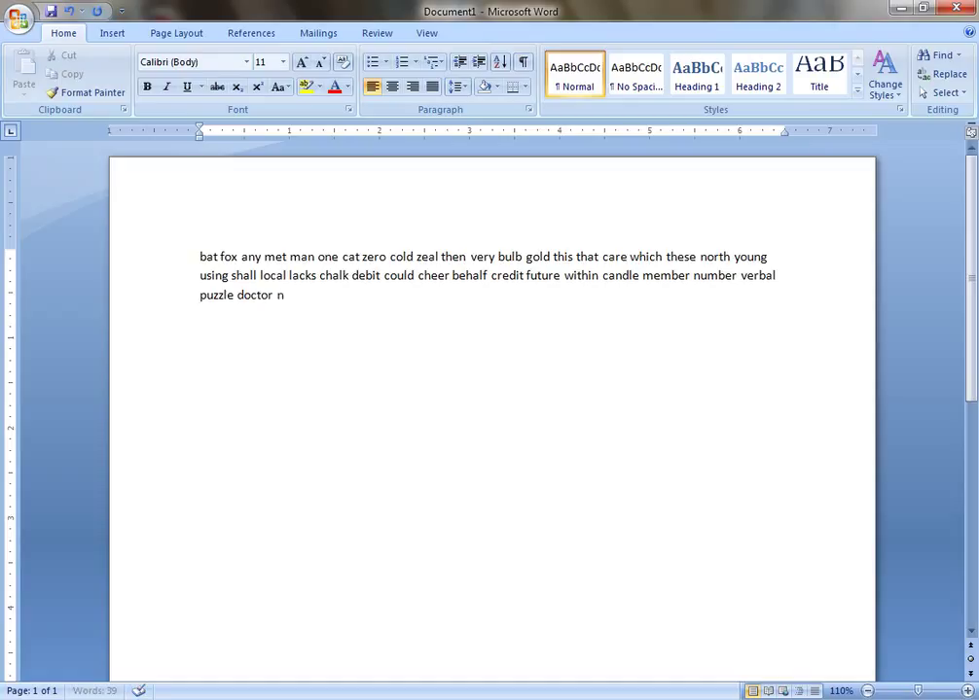
pyautogui.write('ormal')
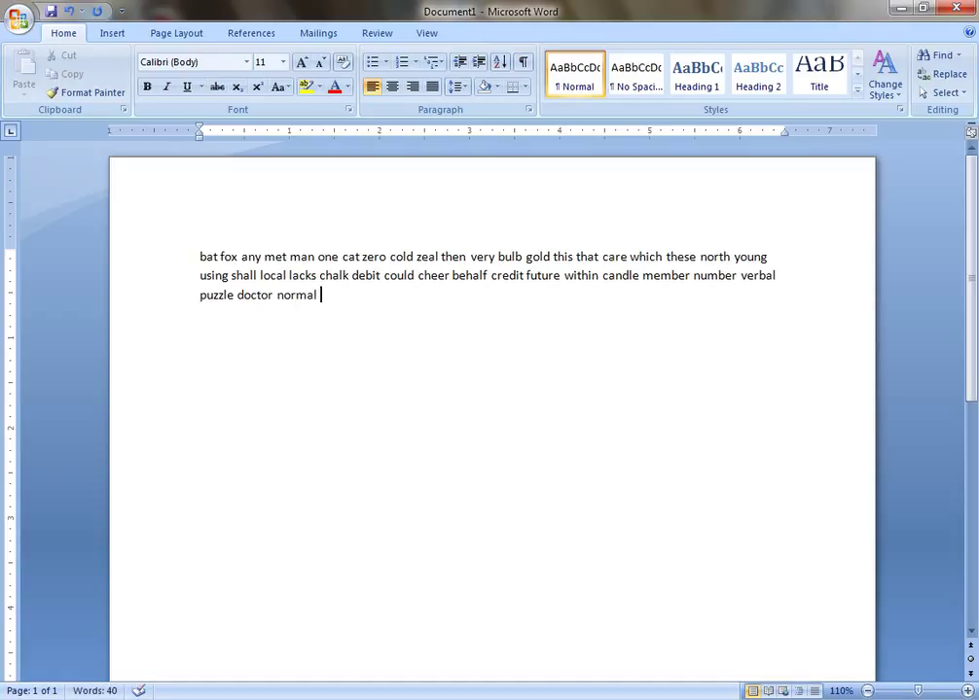
pyautogui.write('balance acc')
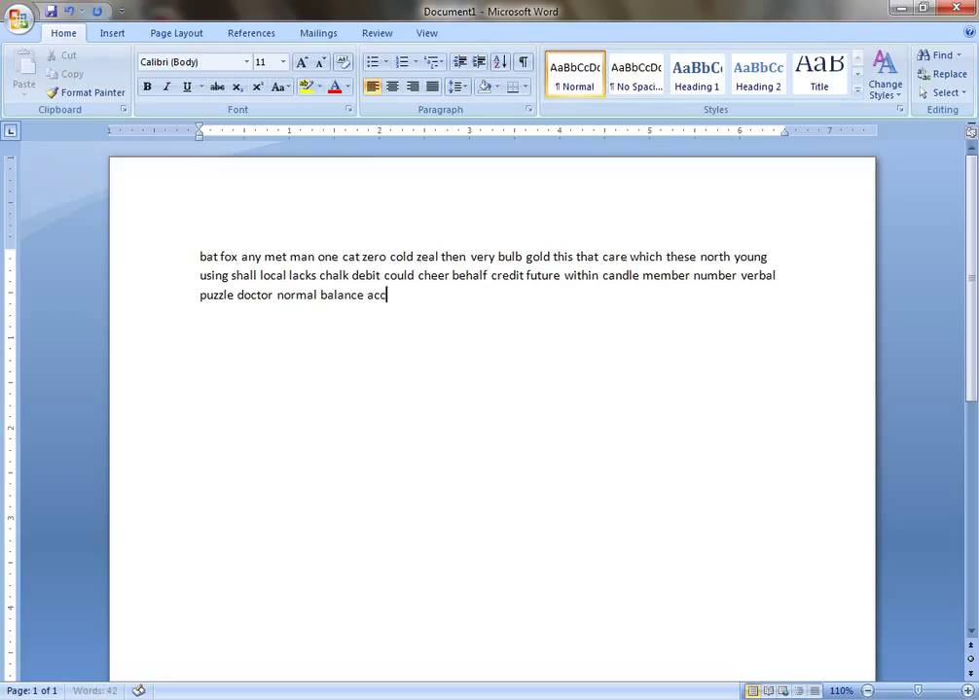
pyautogui.write('ount')
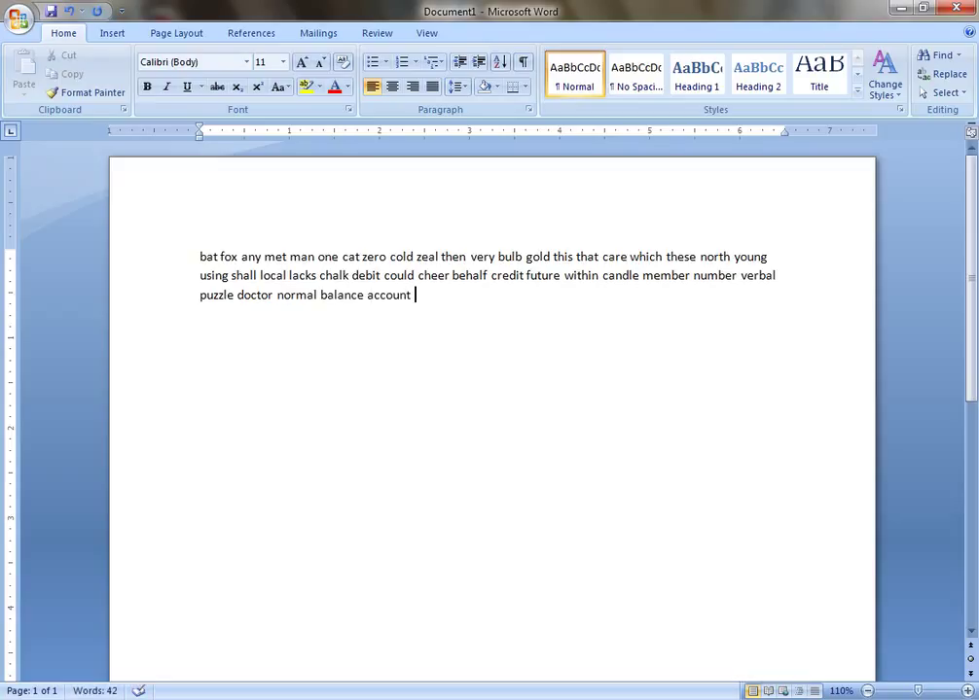
pyautogui.write('this')
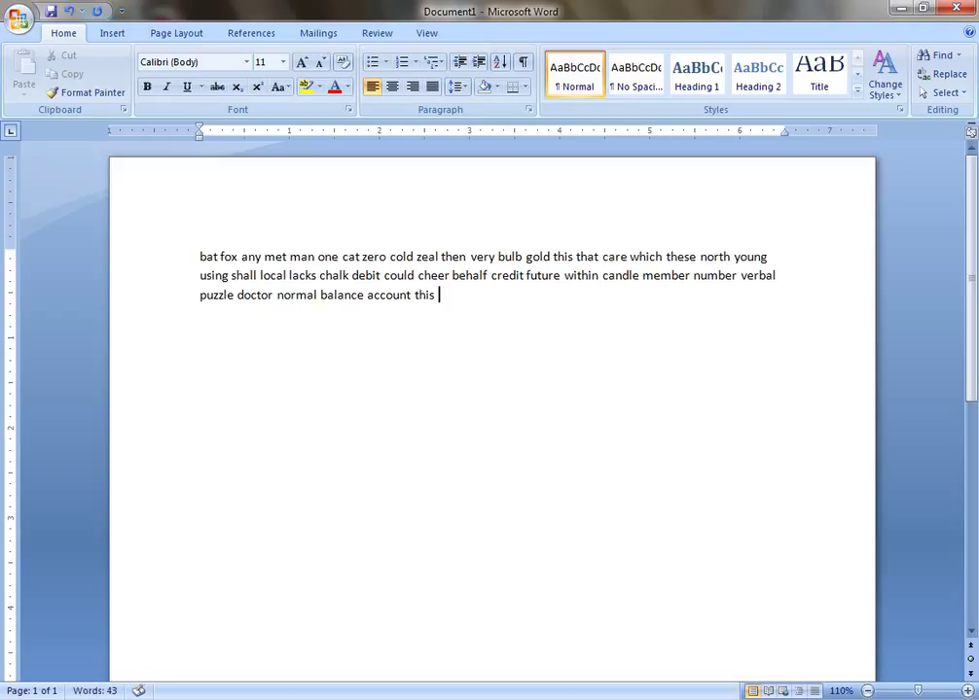
pyautogui.write('zero')
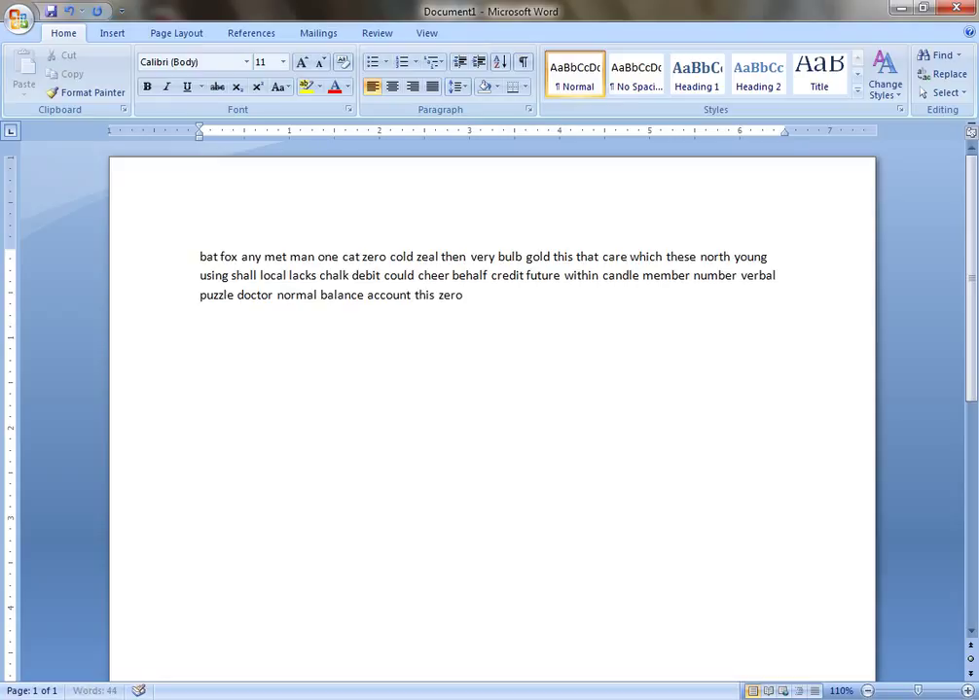
pyautogui.write('which')
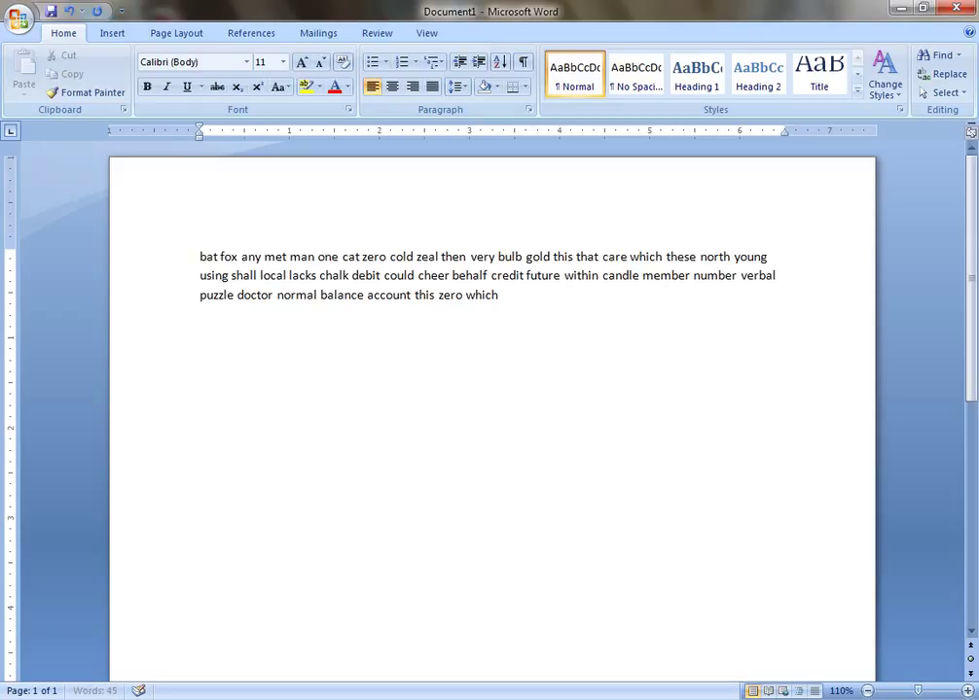
# - Type cheer these normal candle local shall using very, with man wrapping to a fourth line
pyautogui.write('cheer t')
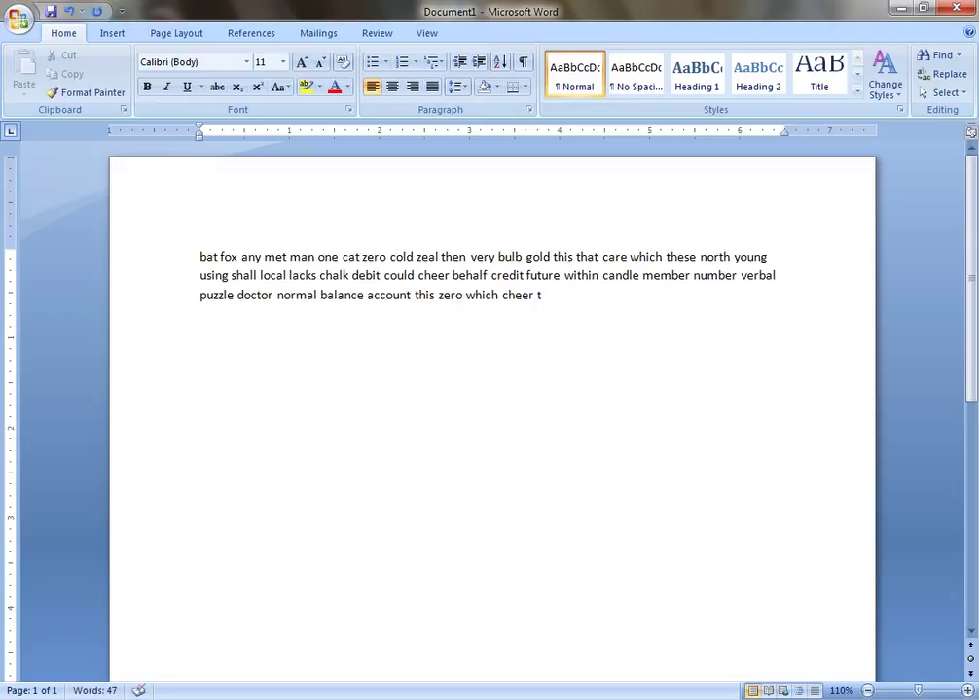
pyautogui.write('hese')
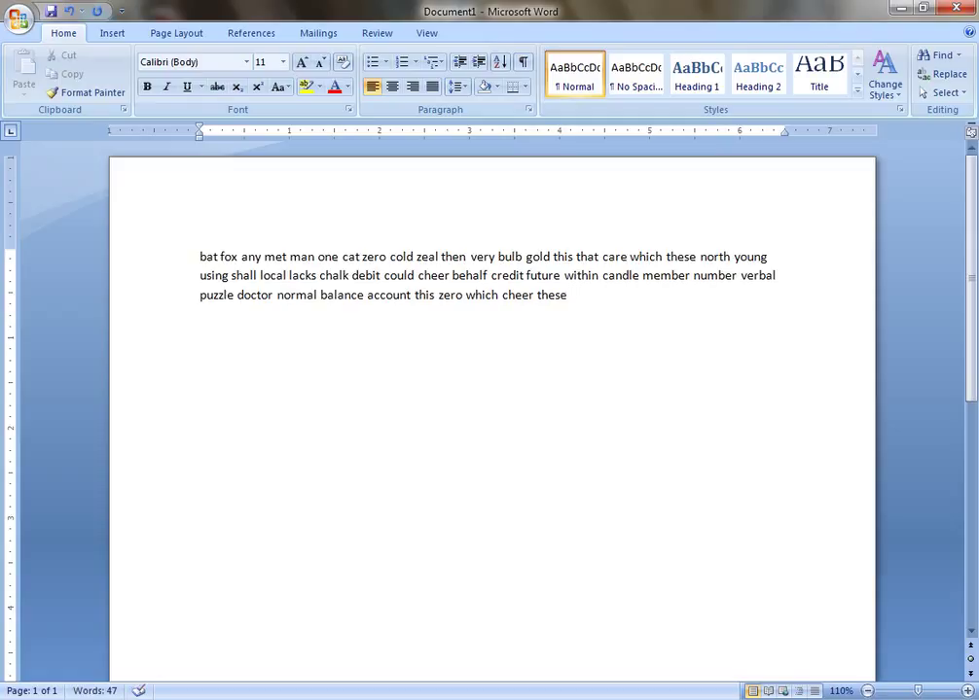
pyautogui.write('normal')
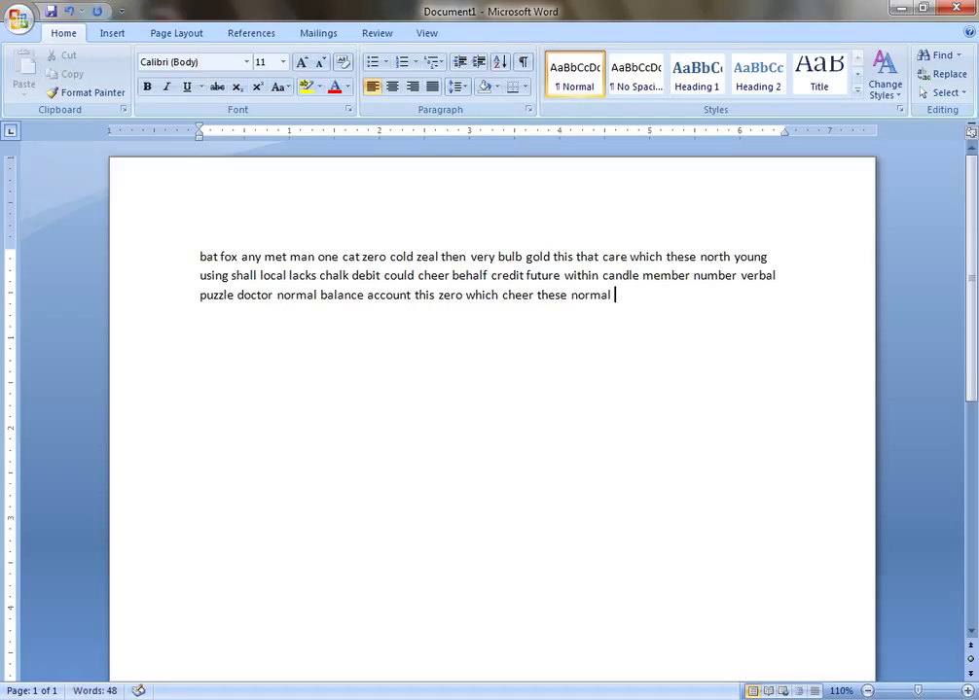
pyautogui.write('candle')
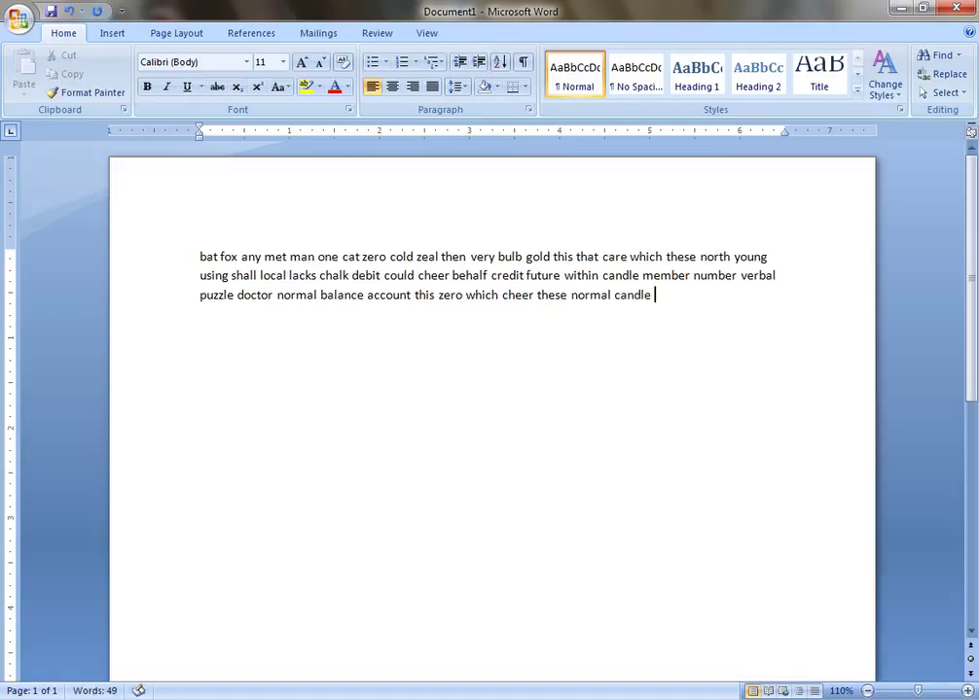
pyautogui.write('local')
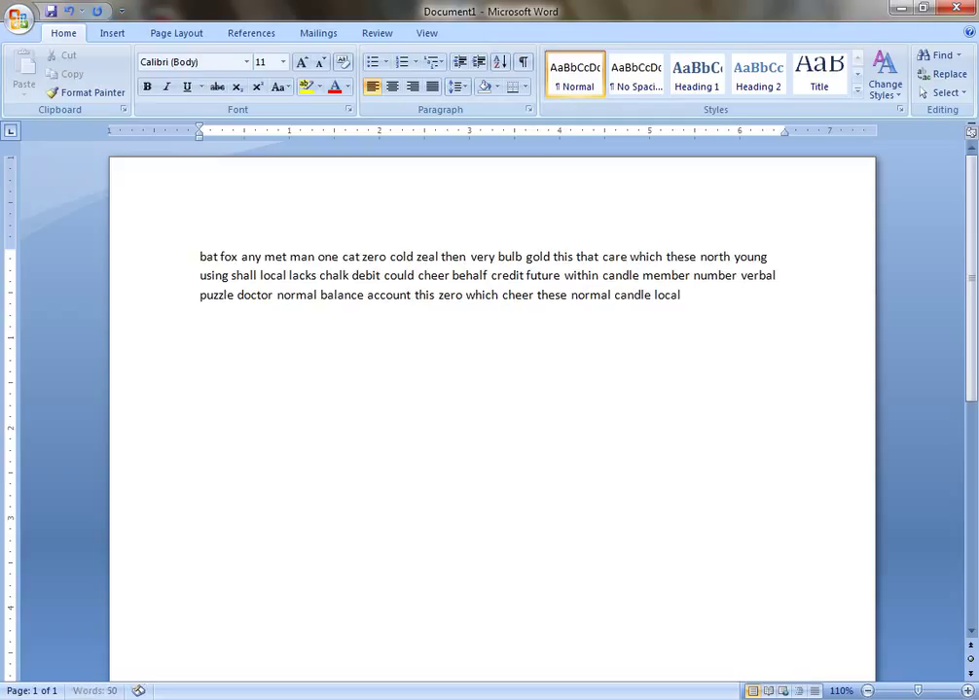
pyautogui.write('shall')
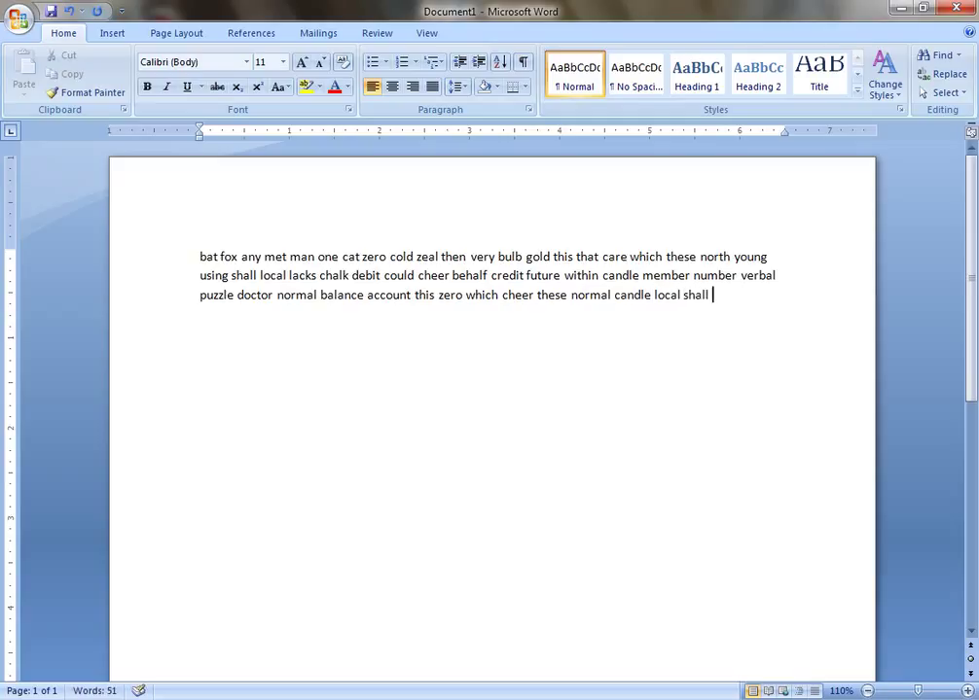
pyautogui.write('using')
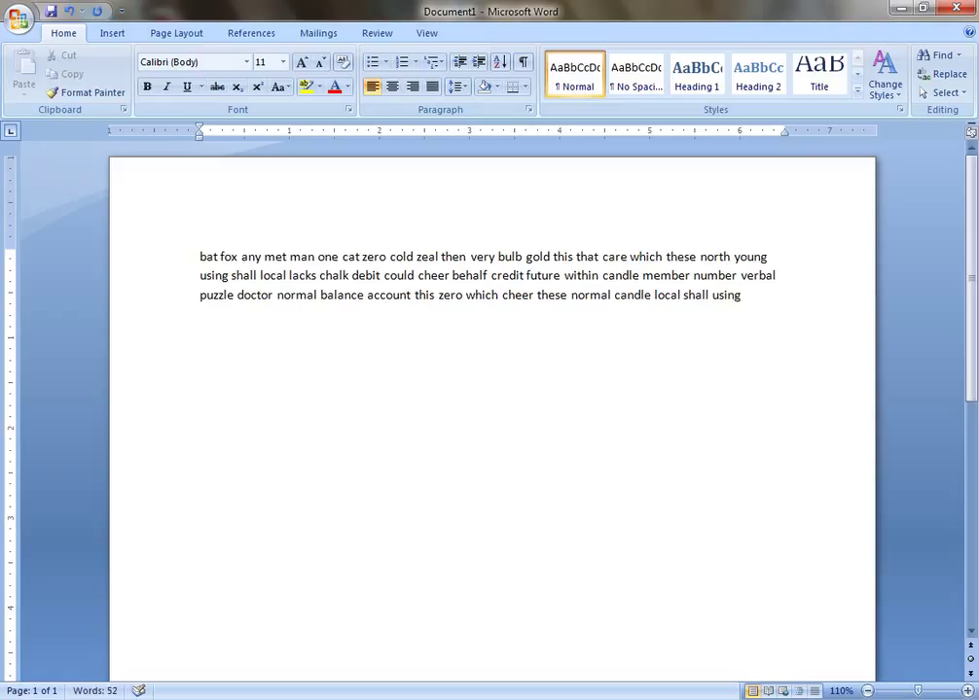
pyautogui.write('very')
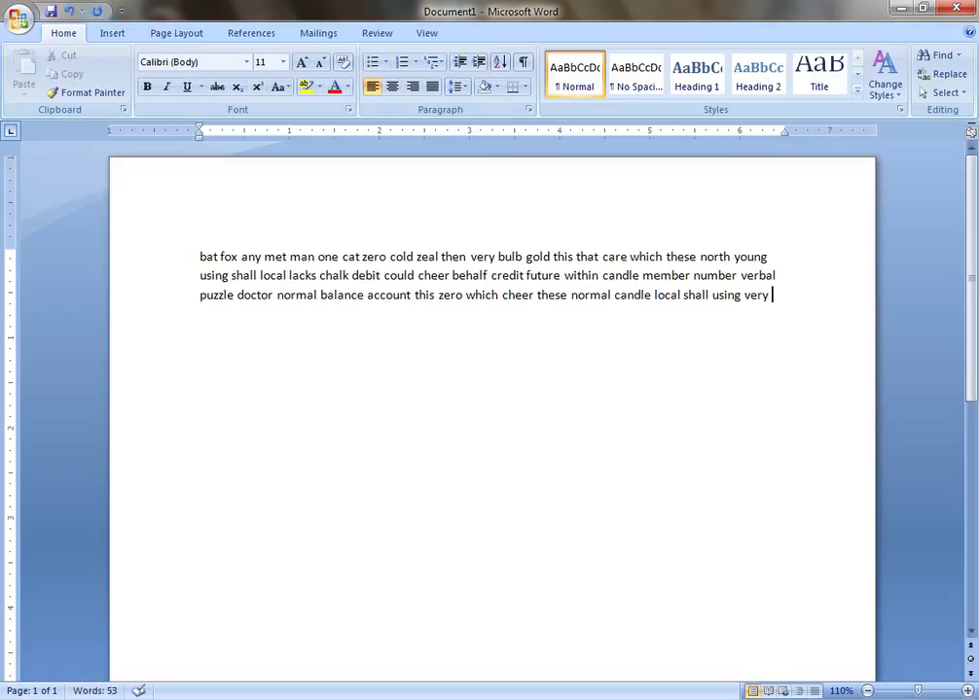
pyautogui.write('man')
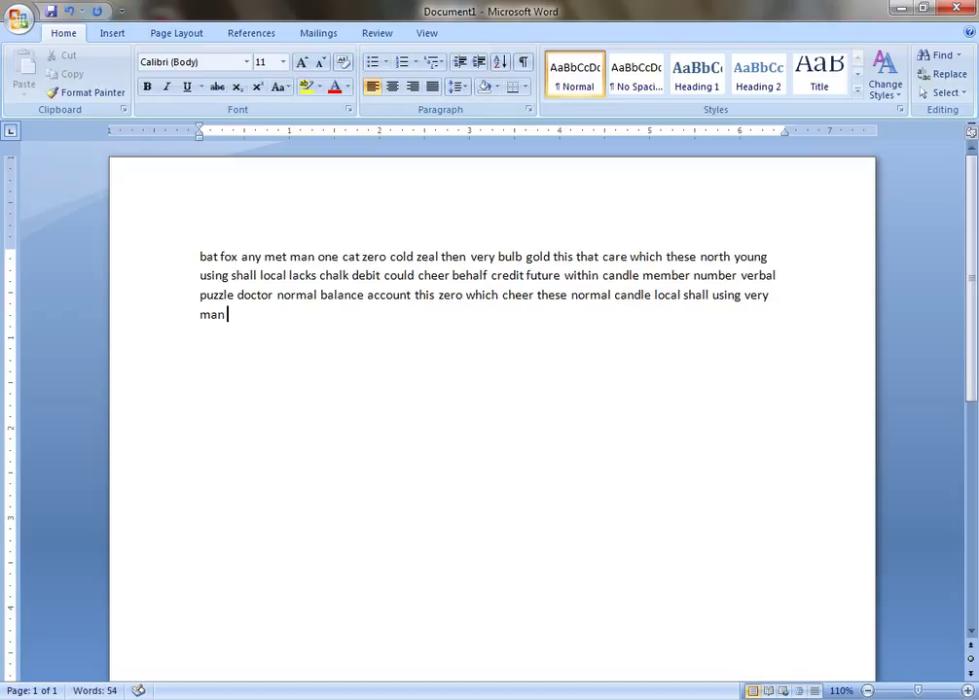
# - Add 'credit' after man on the fourth line and click back into the document
pyautogui.write('credit')
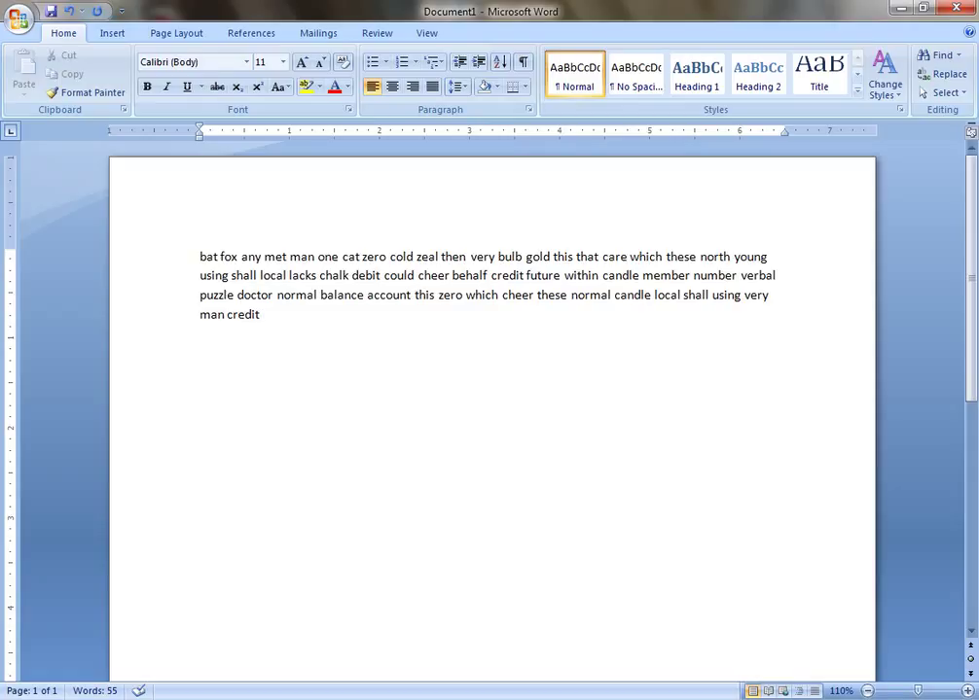
pyautogui.click(261, 314)
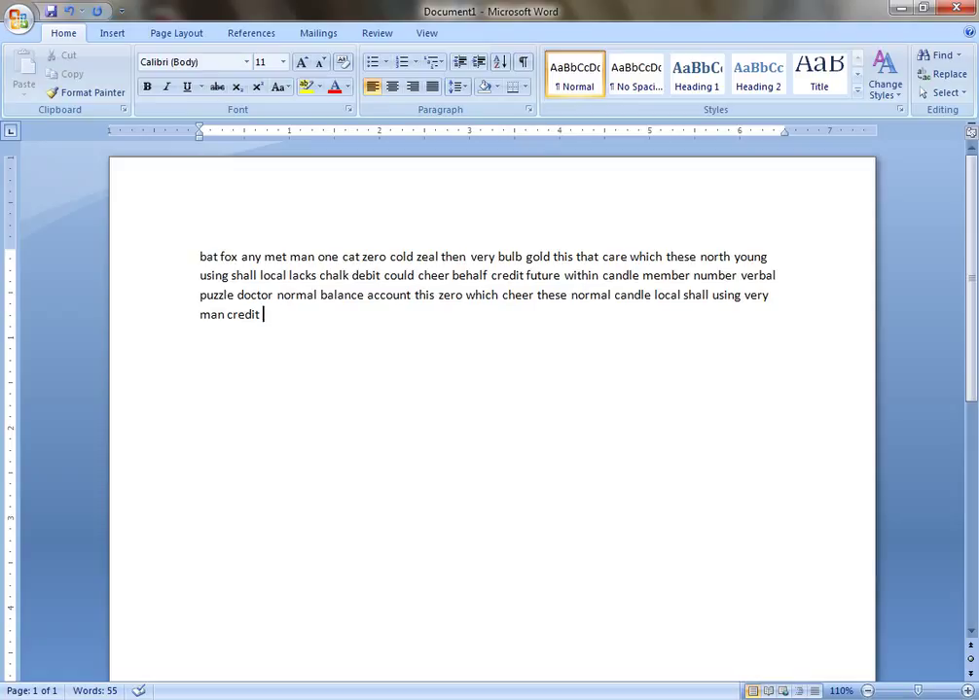